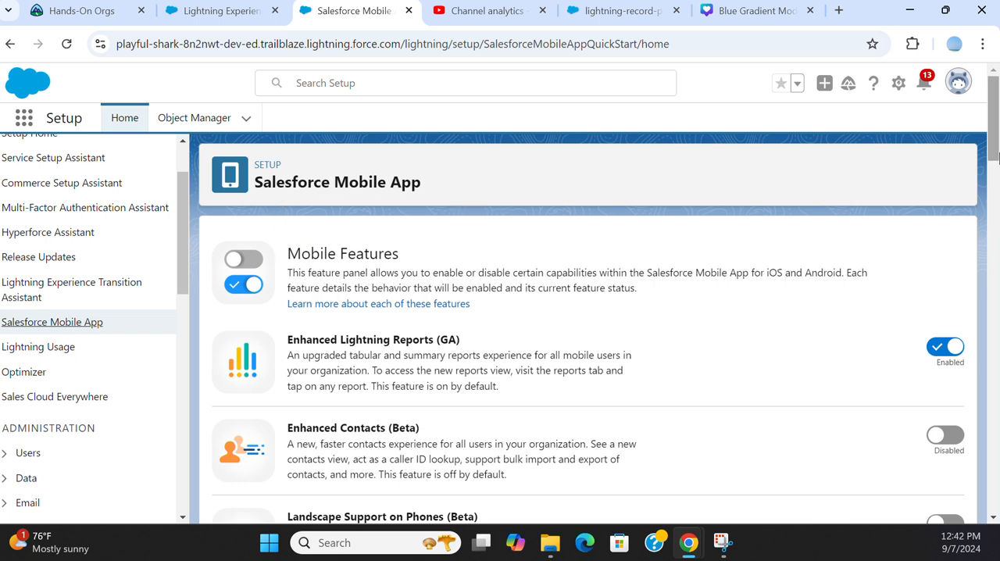
Return to the Salesforce Mobile App setup page and enable Enhanced Contacts (Beta)
click(897, 83)
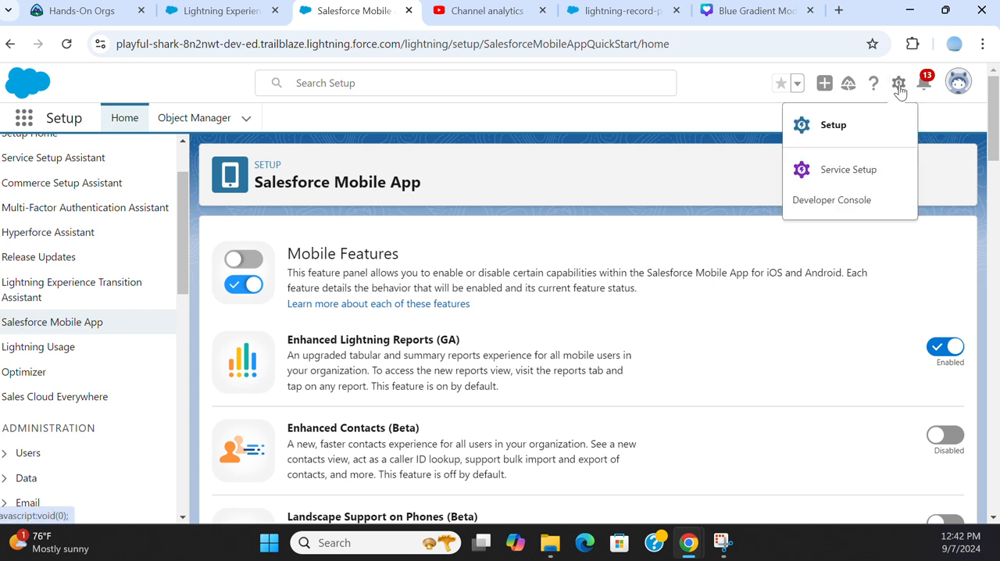
scroll(up, 3)
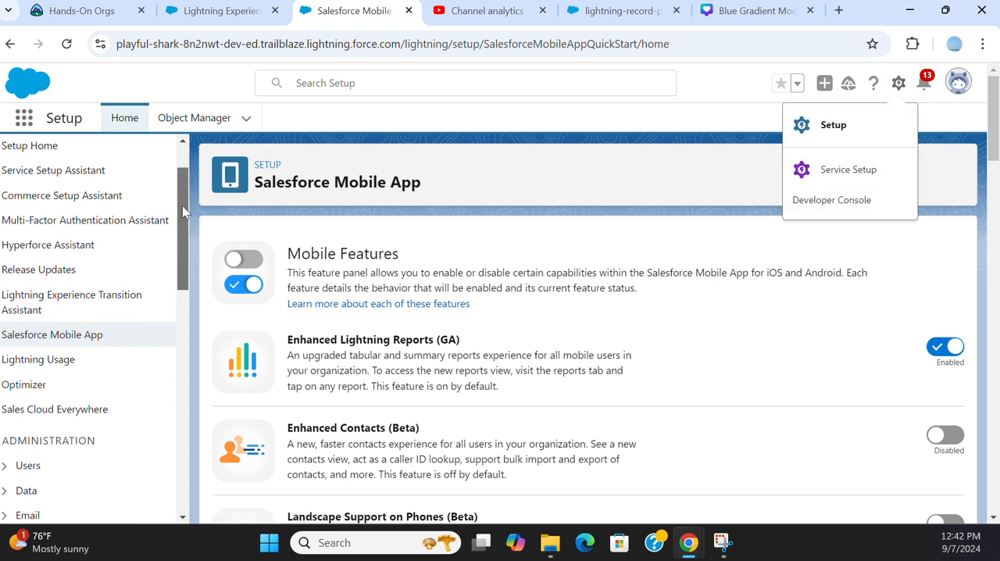
scroll(up, 3)
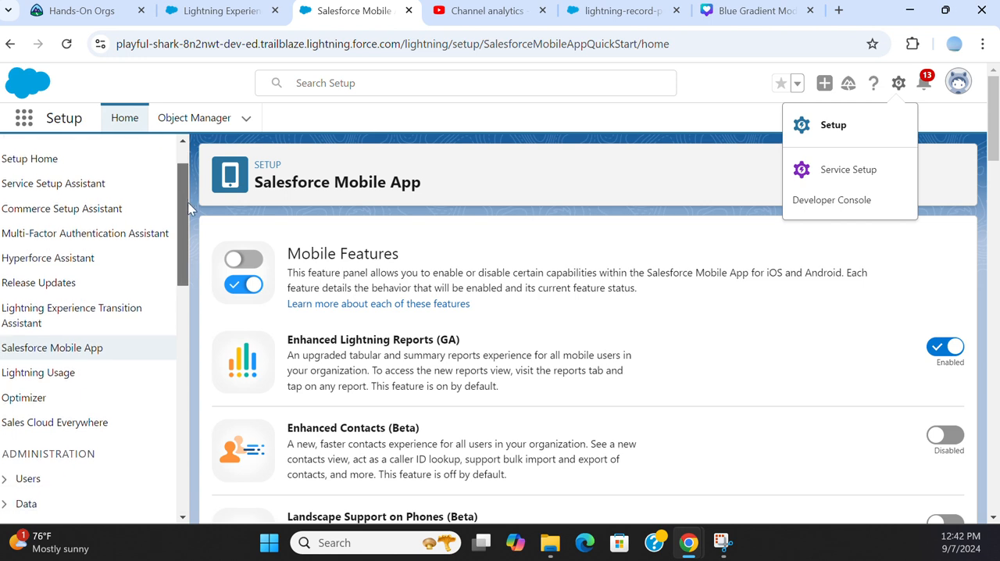
click(68, 372)
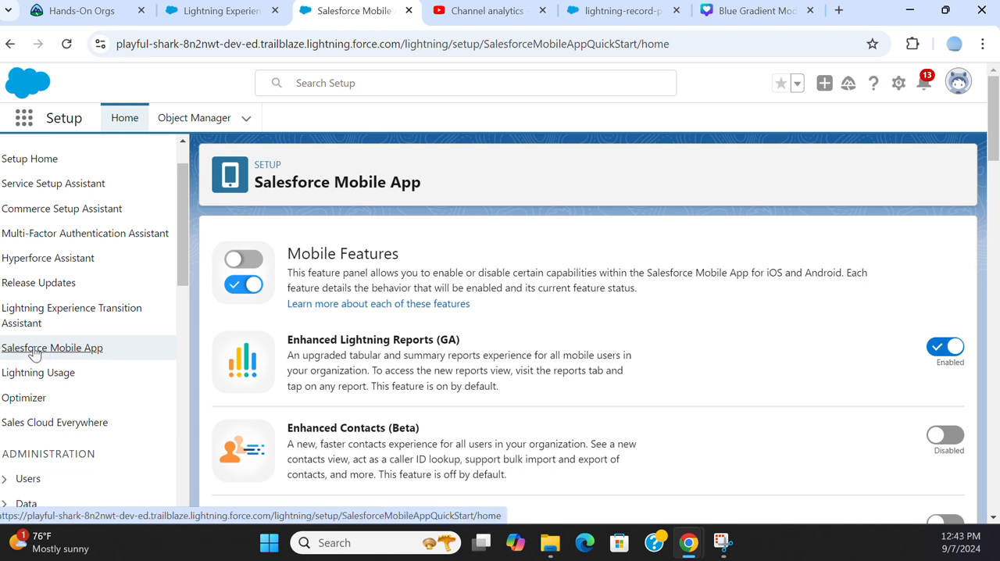
mouse_move(522, 216)
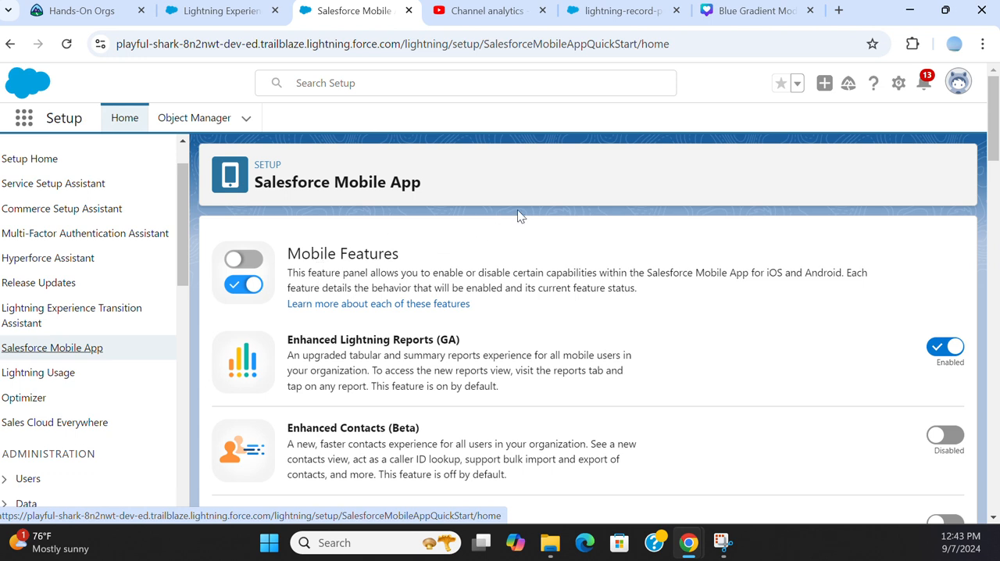
mouse_move(653, 200)
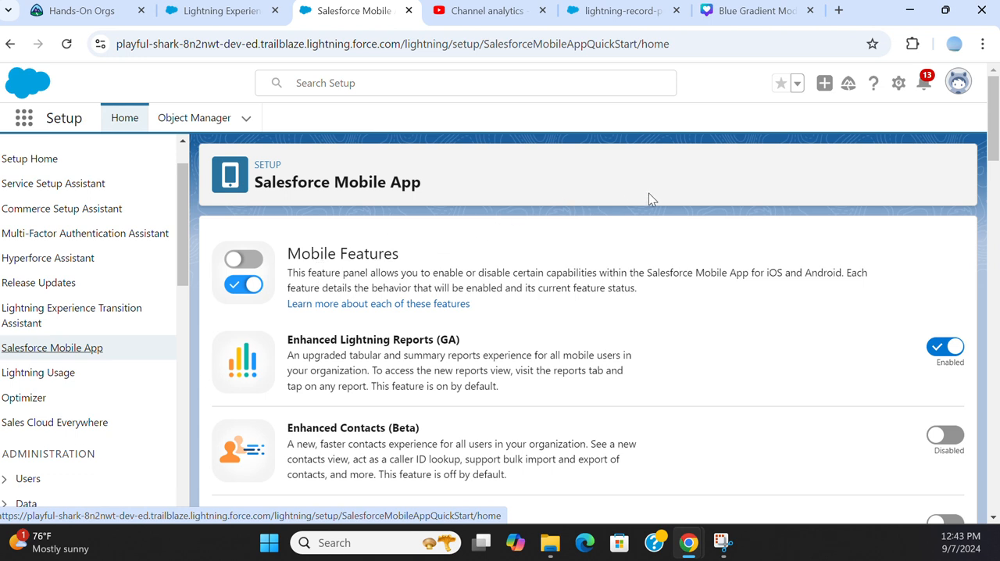
mouse_move(676, 194)
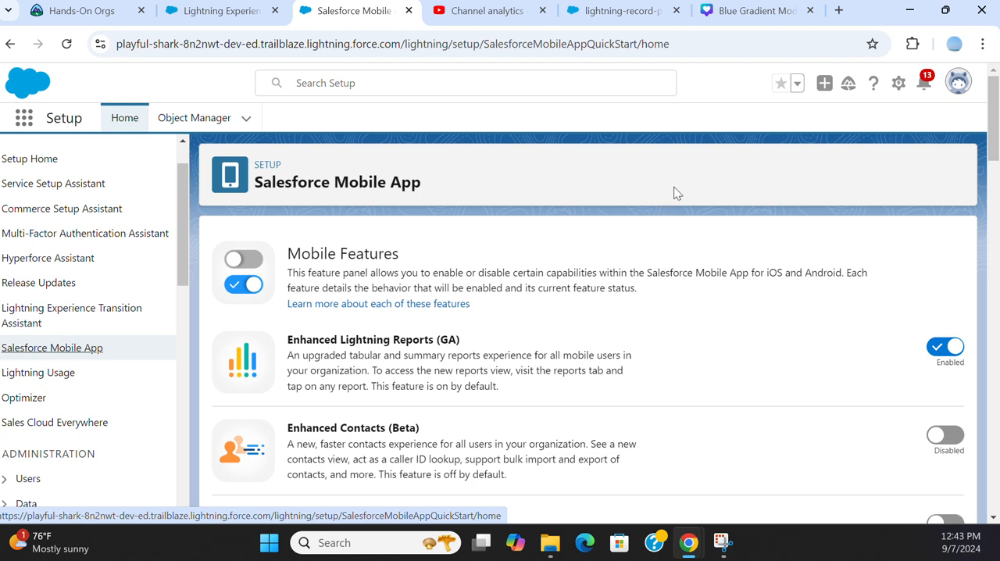
mouse_move(782, 216)
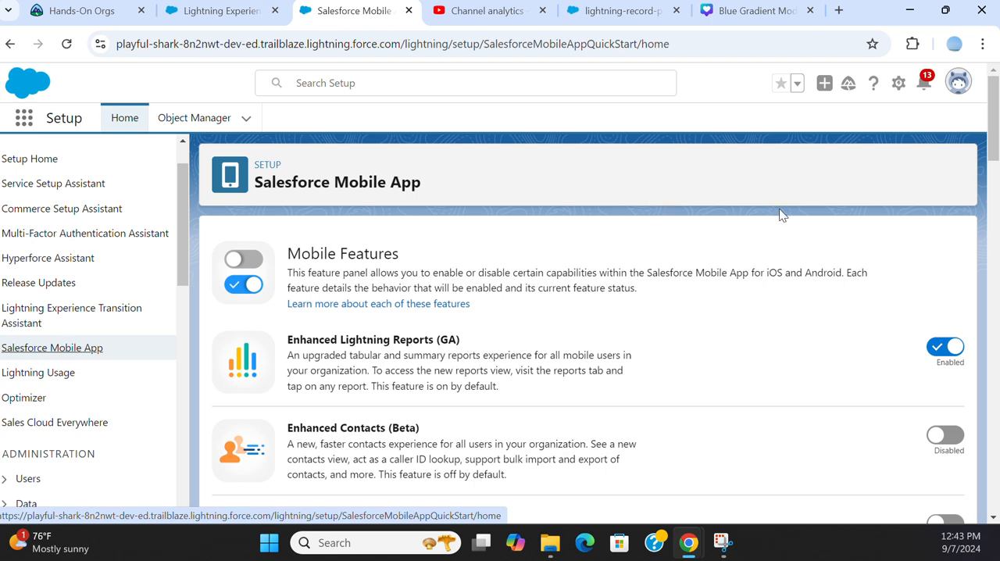
scroll(down, 3)
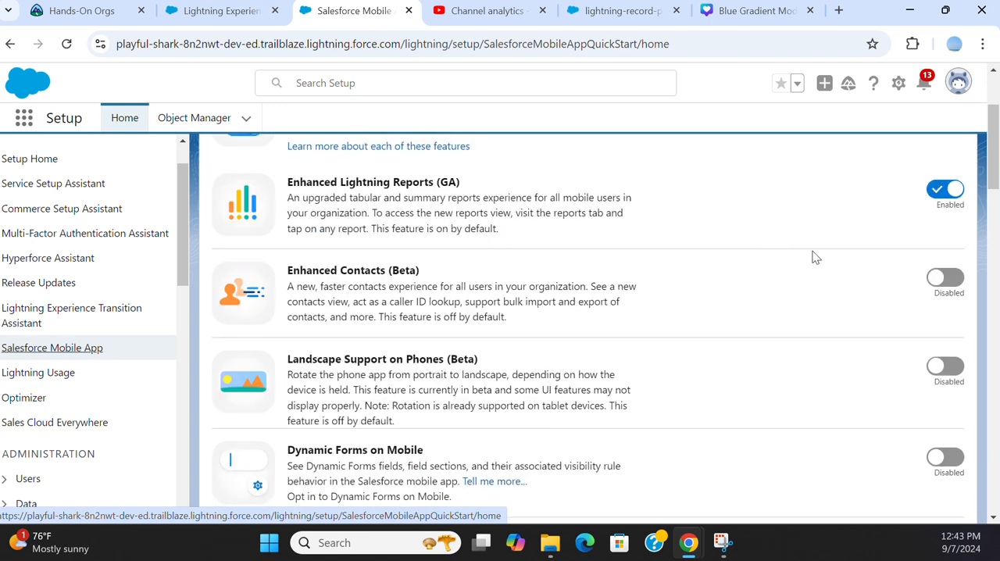
mouse_move(353, 283)
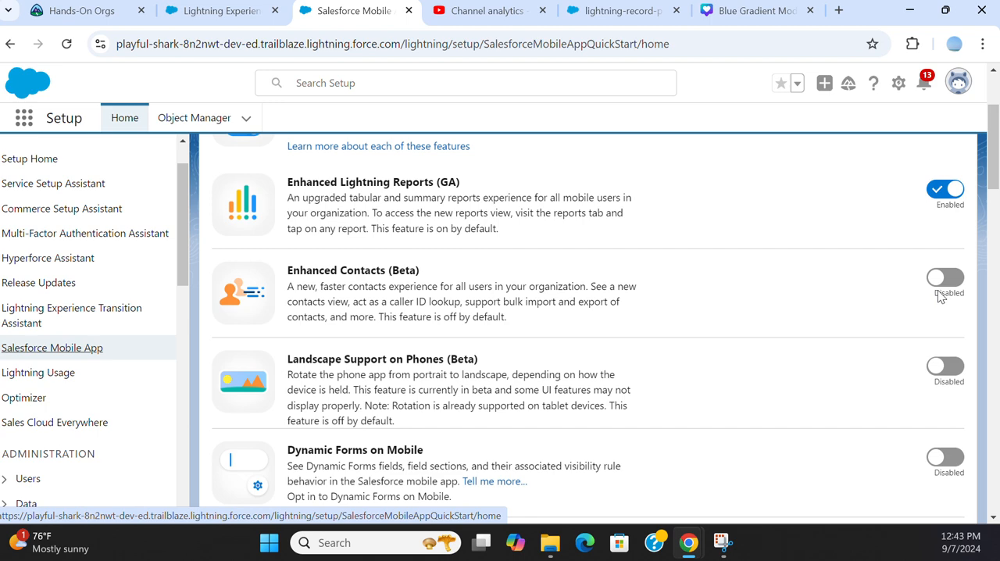
click(946, 278)
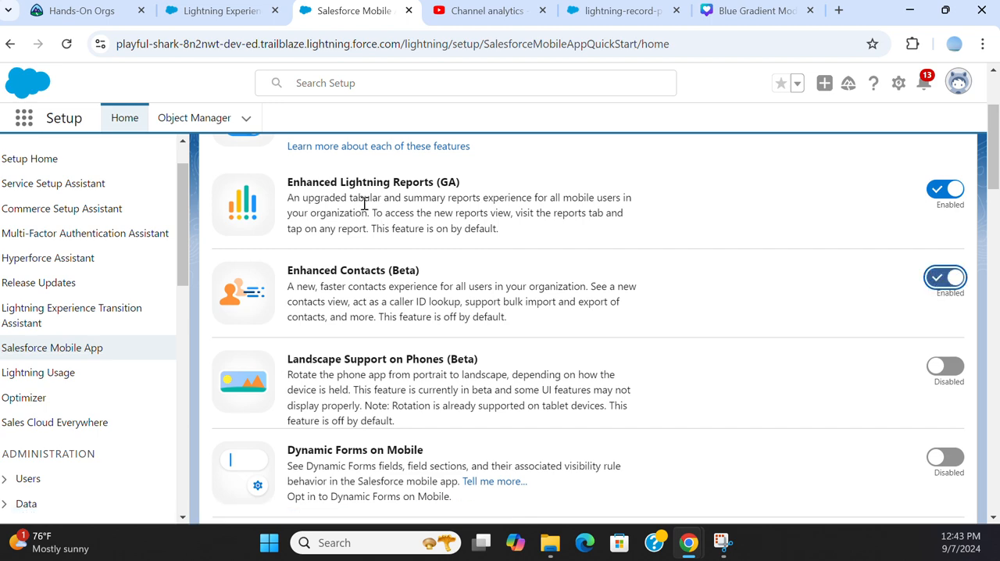
Enable Landscape Support on Phones (Beta) and Dynamic Forms on Mobile
scroll(up, 3)
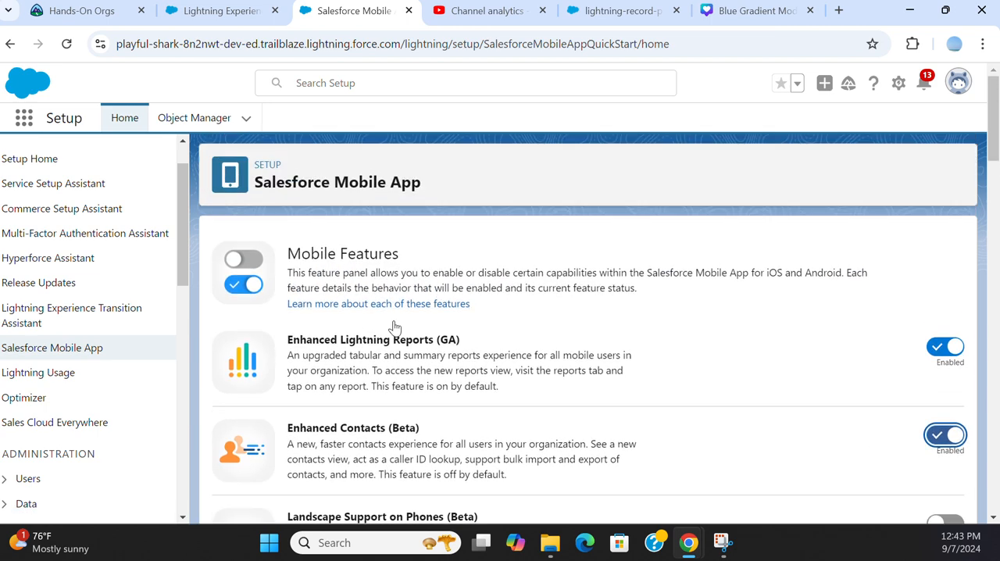
mouse_move(840, 347)
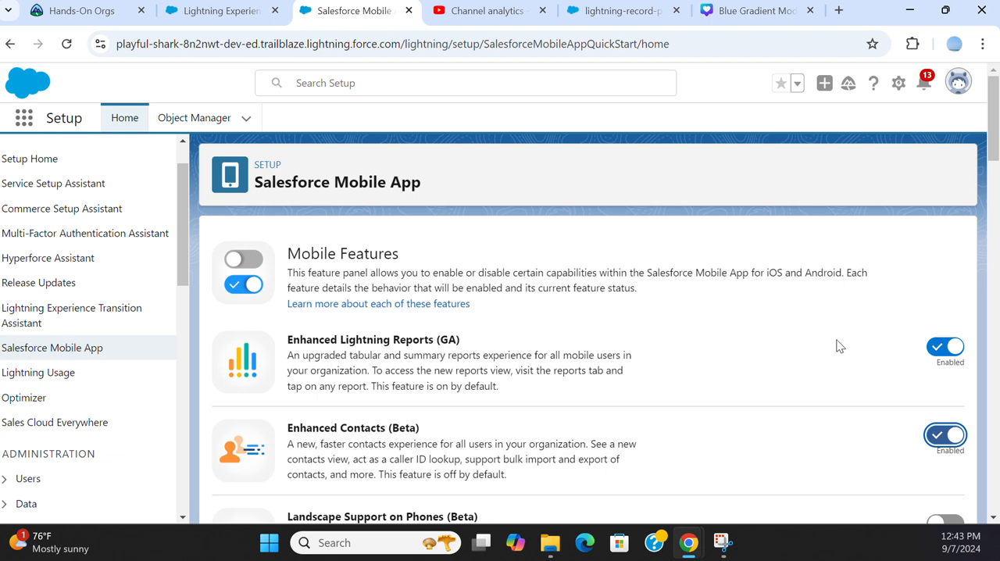
scroll(down, 3)
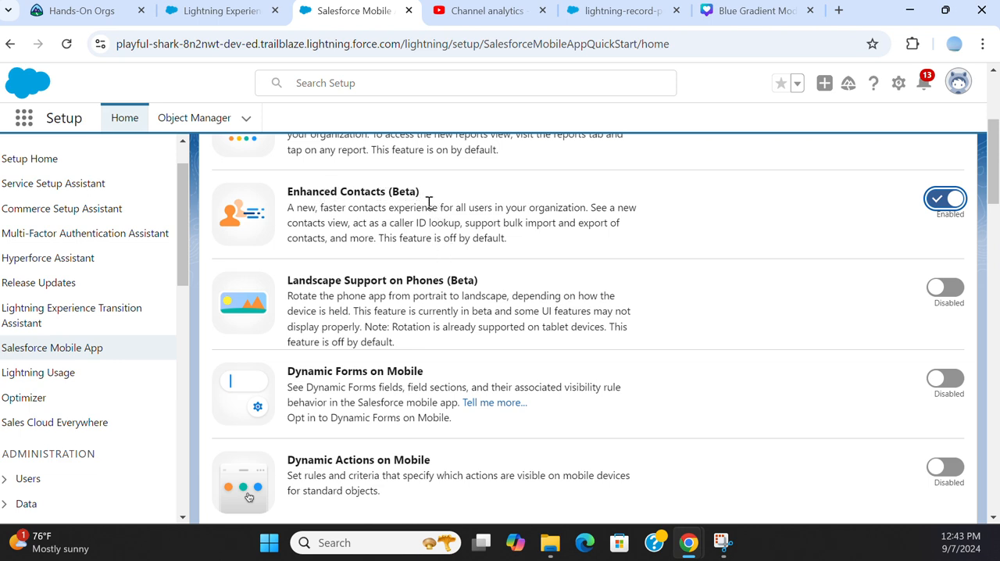
mouse_move(445, 288)
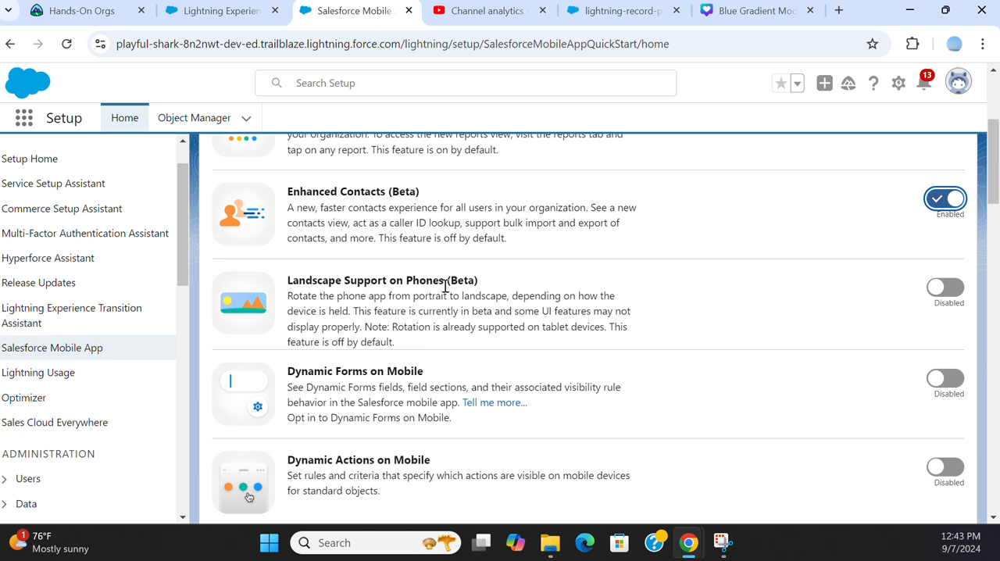
mouse_move(994, 295)
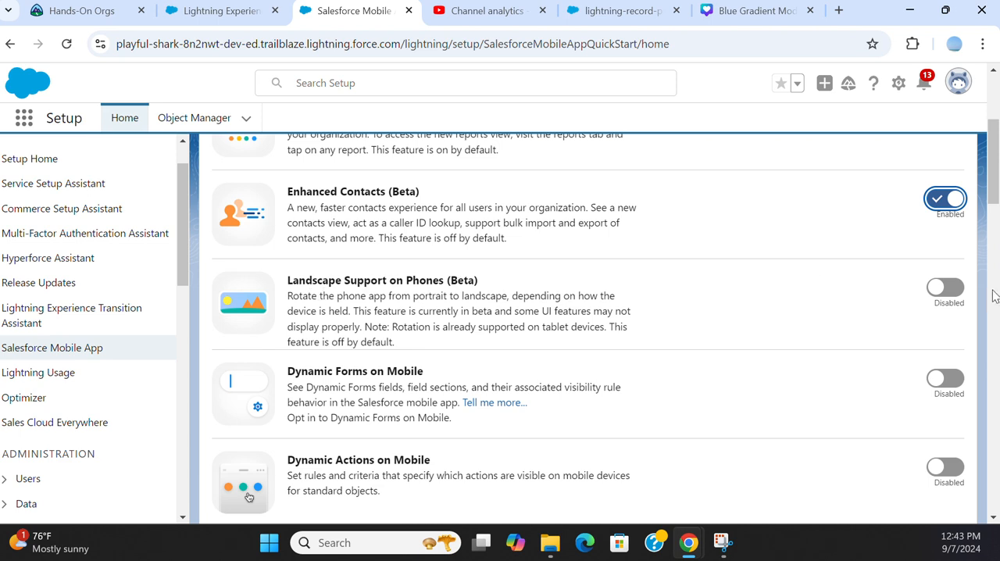
mouse_move(828, 309)
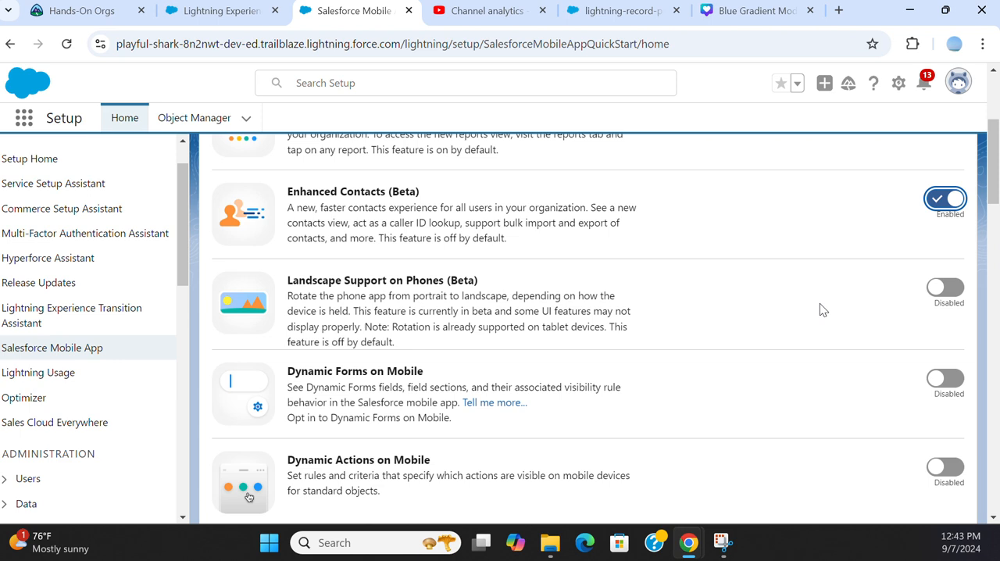
mouse_move(878, 289)
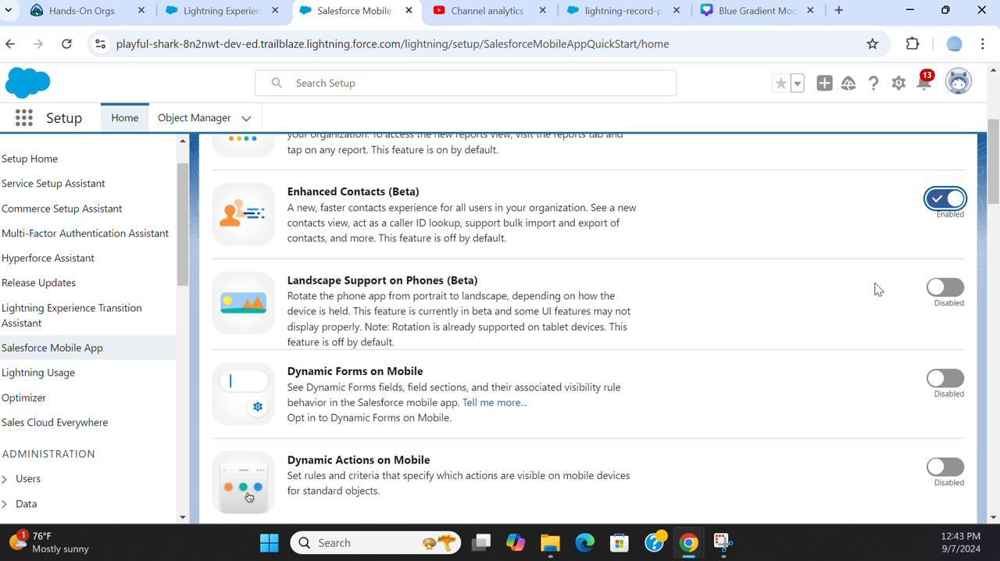
click(945, 291)
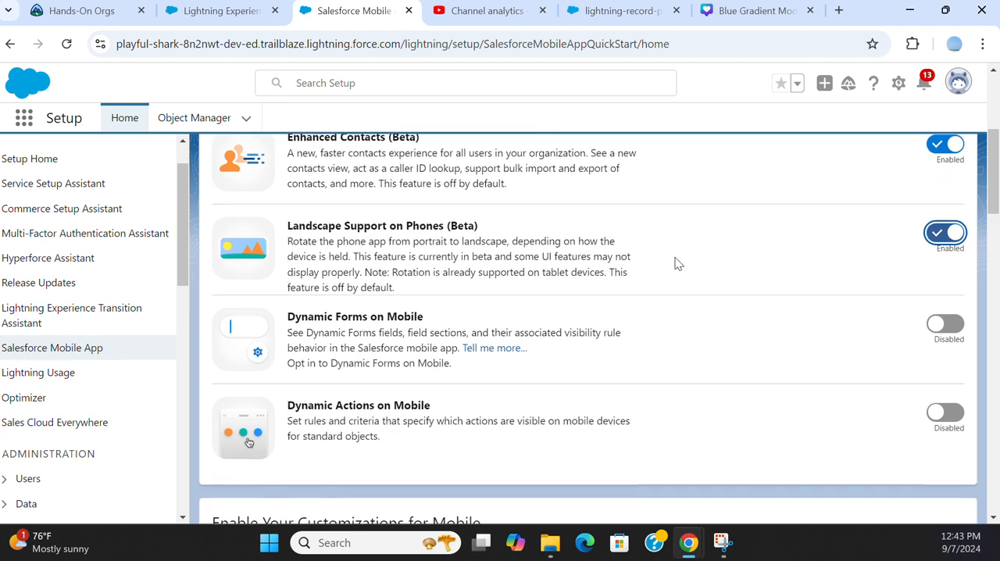
scroll(down, 3)
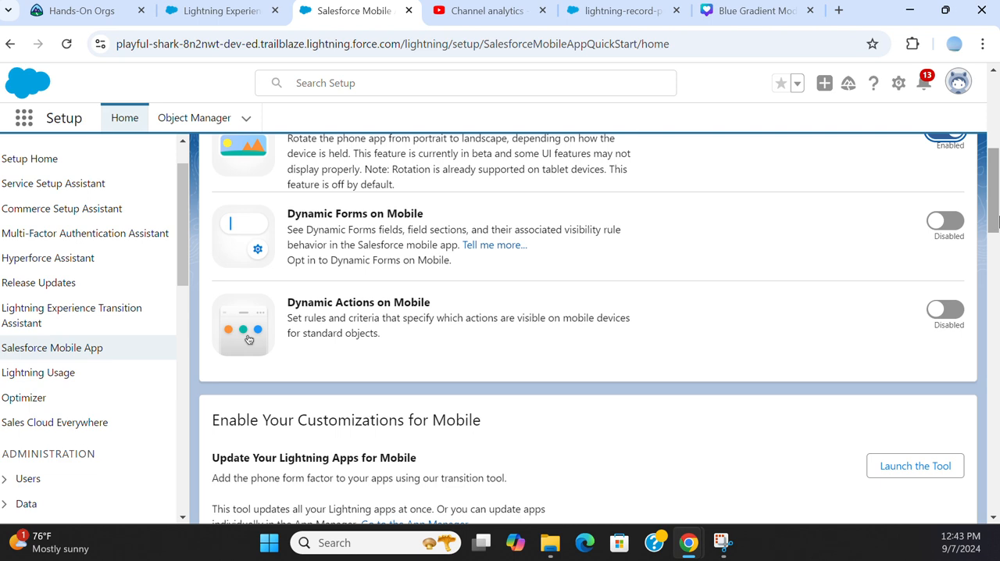
click(945, 222)
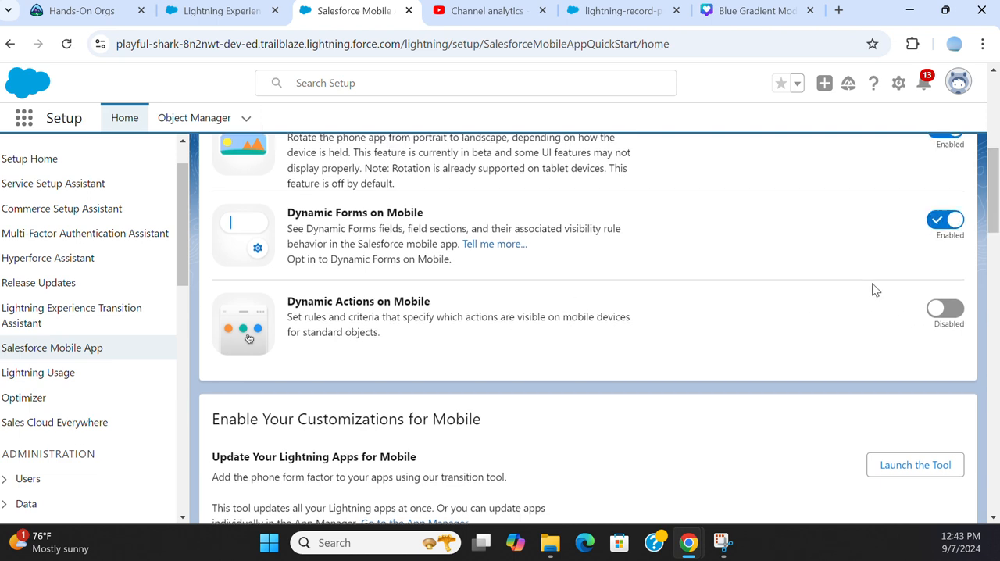
Run the Update Lightning Apps tool to add the phone form factor to all listed apps
scroll(down, 3)
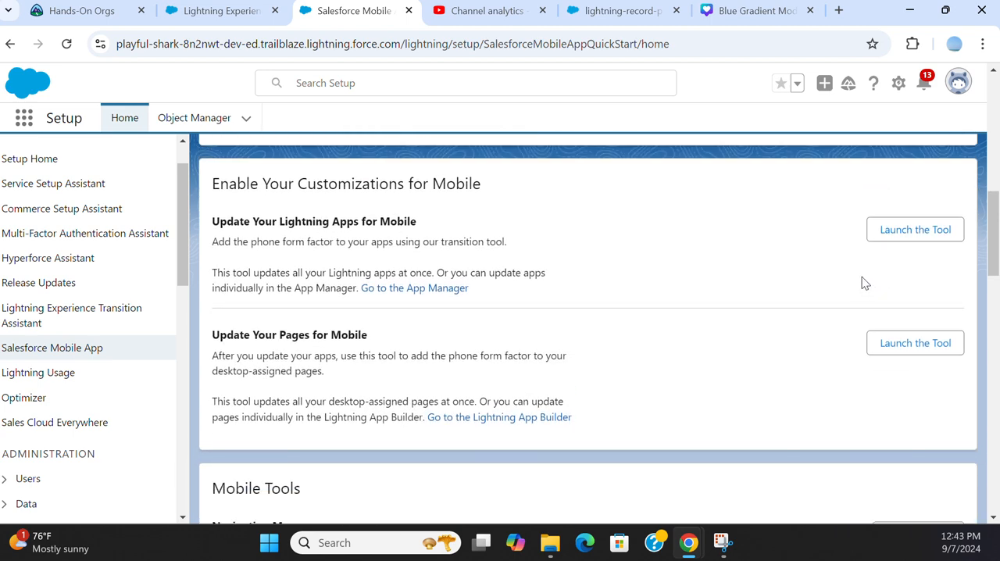
scroll(up, 3)
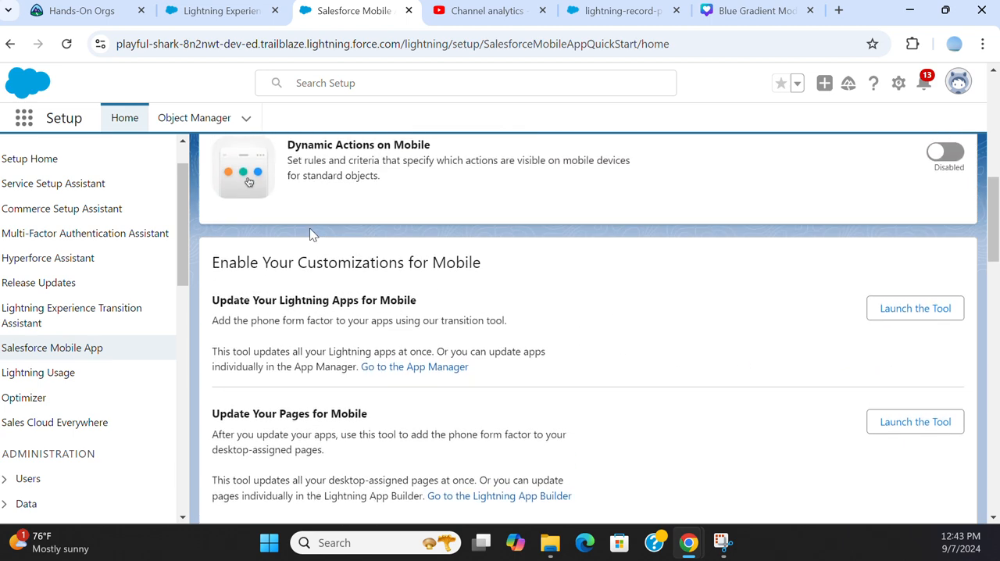
mouse_move(435, 295)
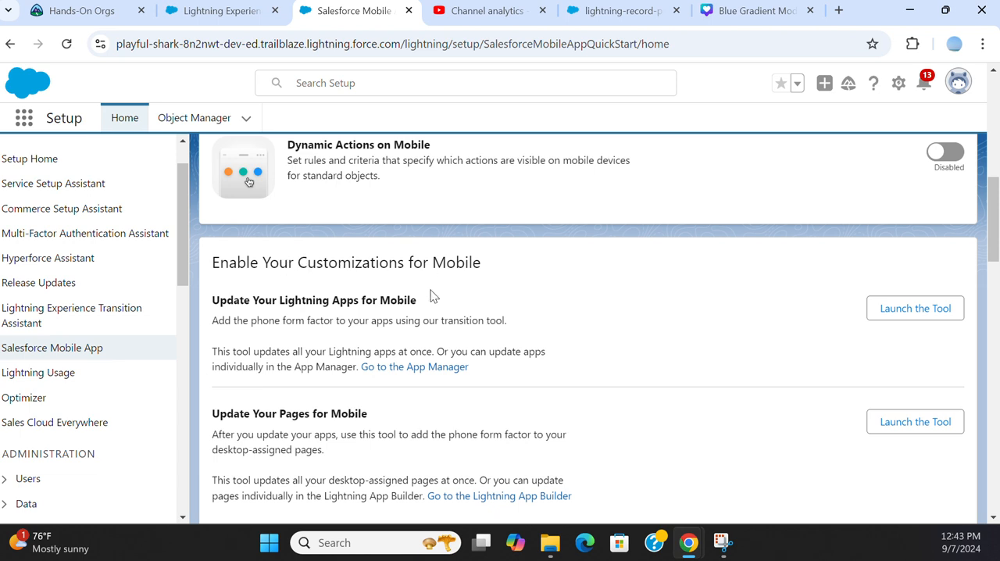
mouse_move(372, 312)
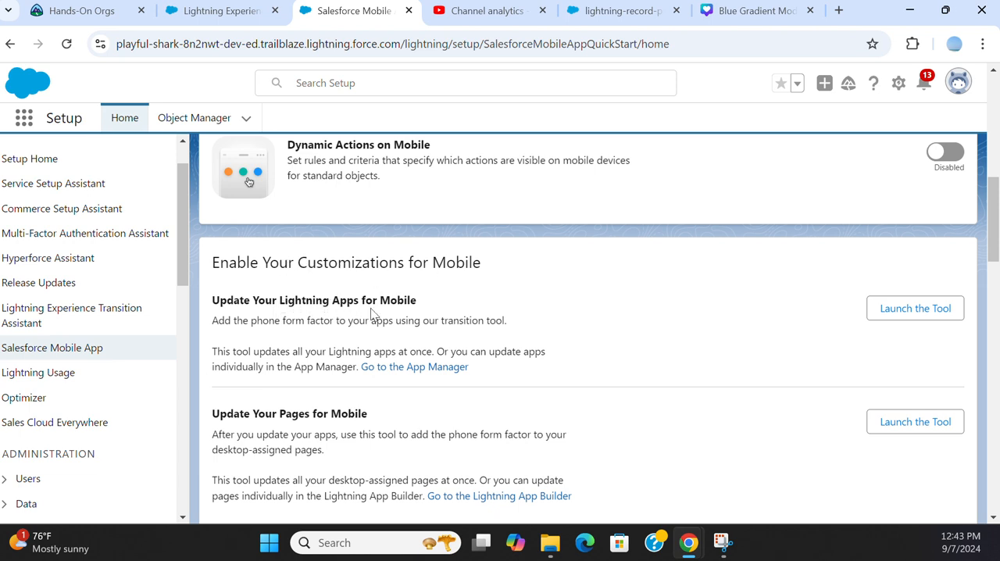
scroll(down, 3)
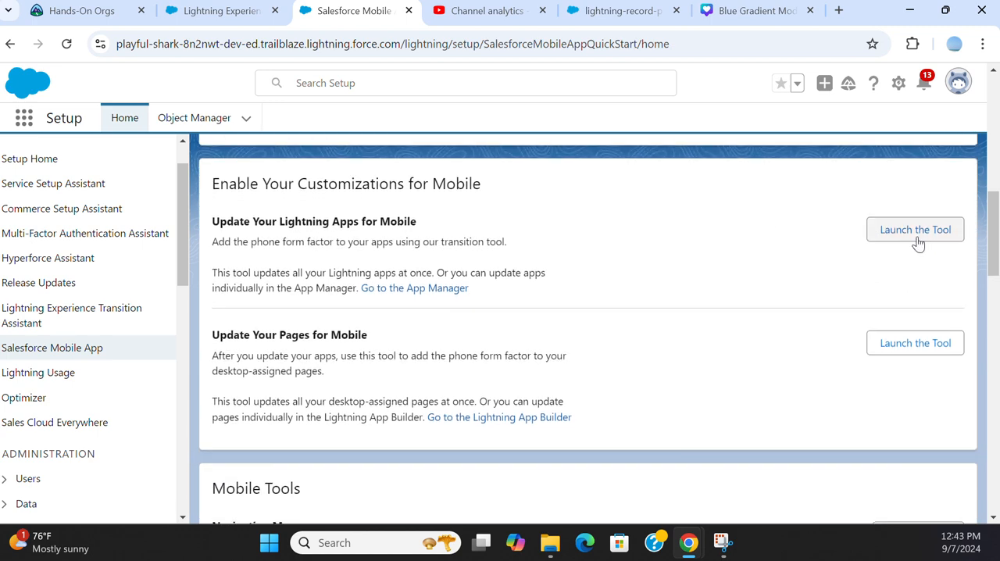
mouse_move(851, 281)
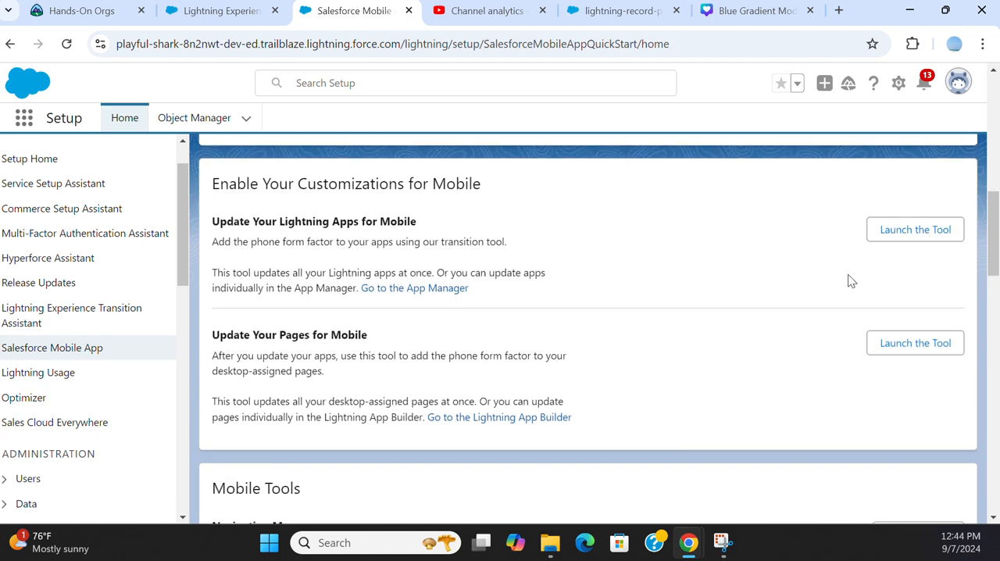
mouse_move(296, 337)
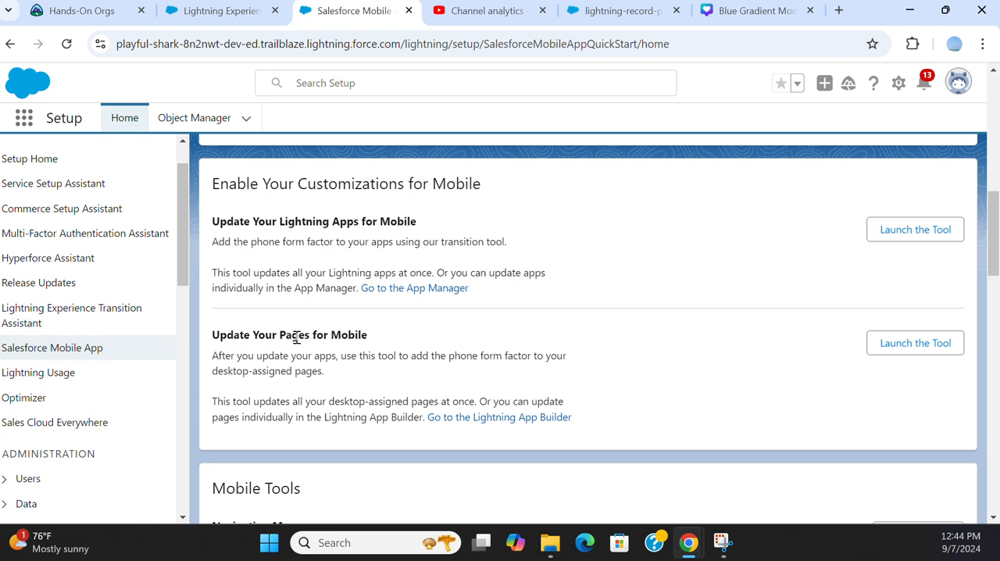
scroll(down, 3)
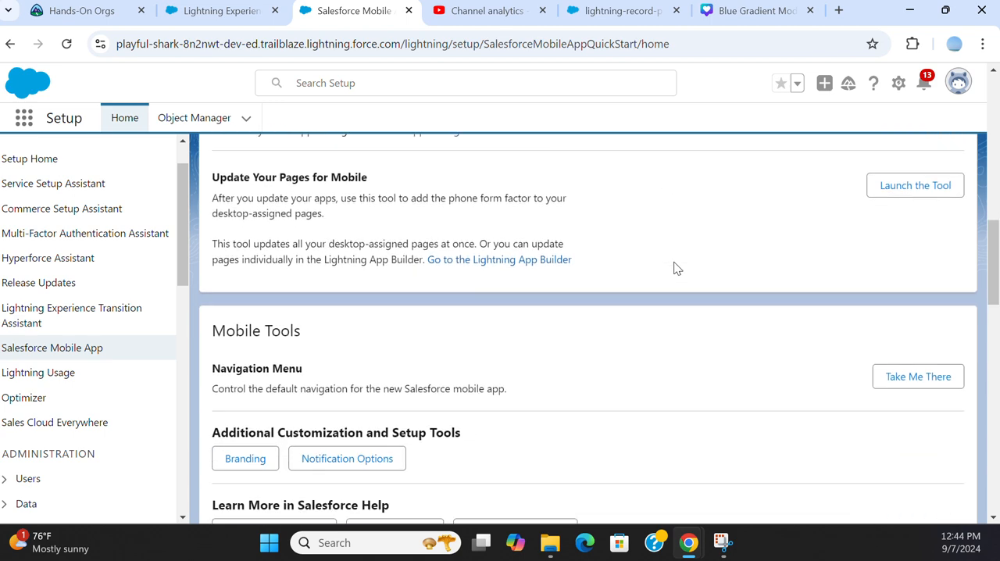
scroll(up, 3)
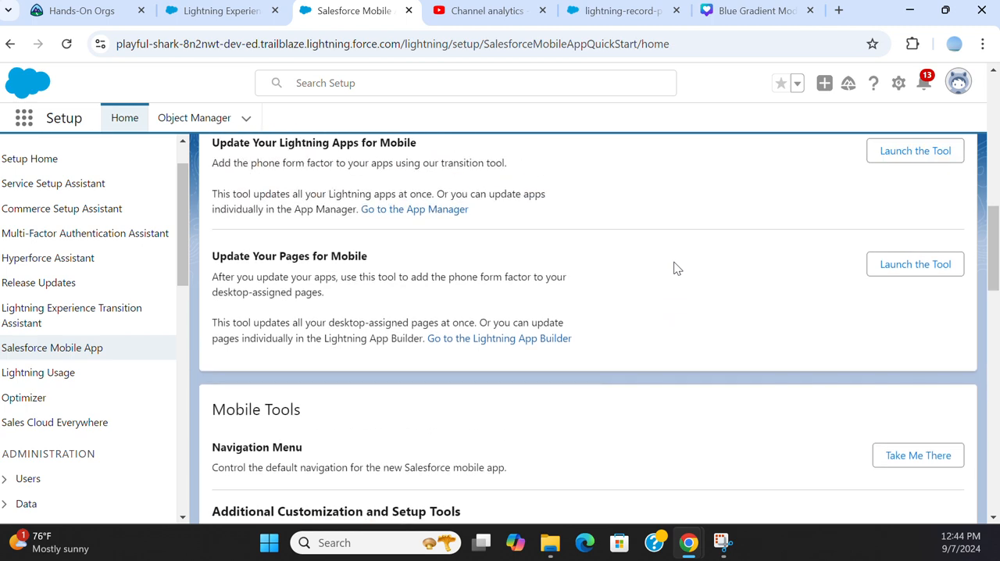
scroll(up, 3)
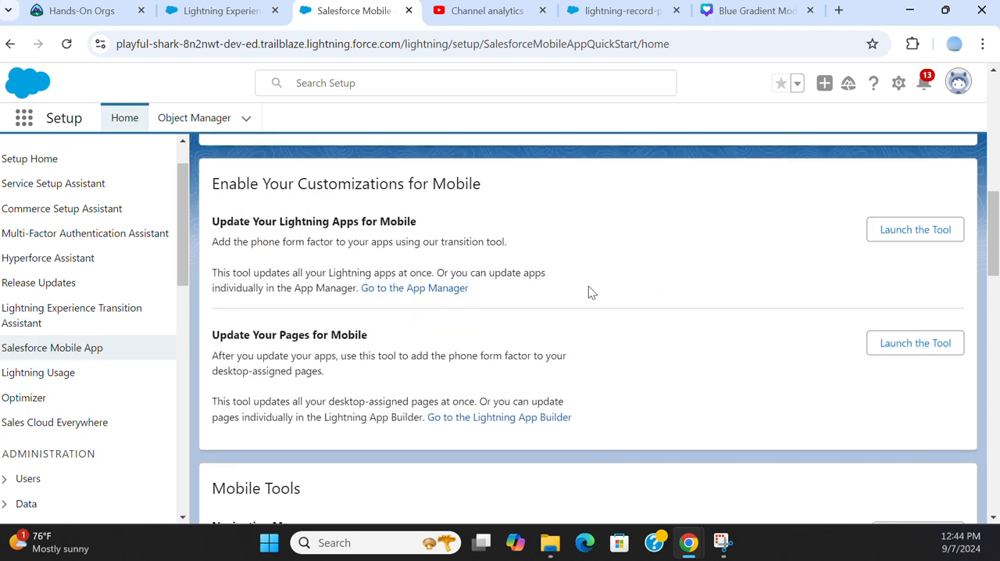
mouse_move(850, 468)
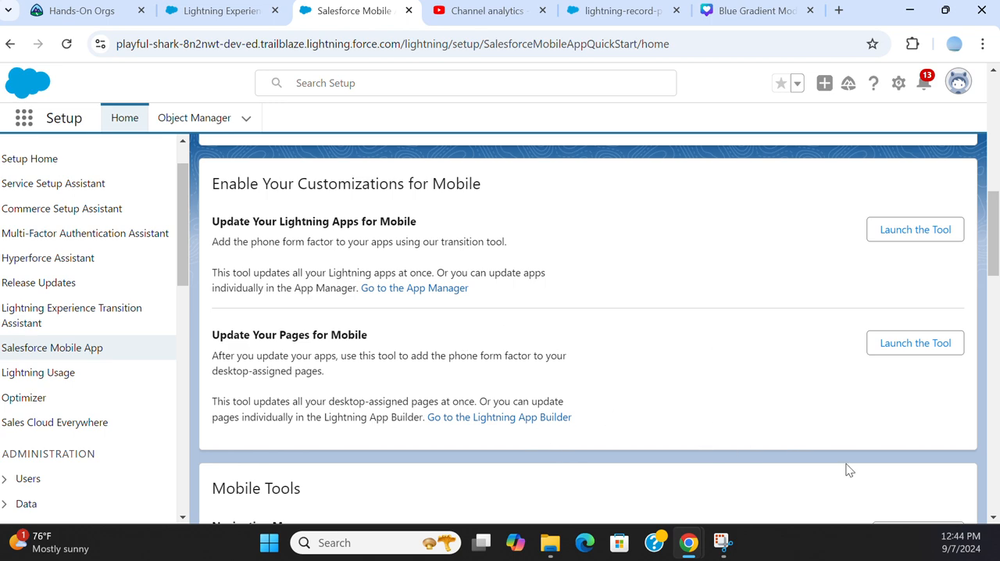
mouse_move(915, 229)
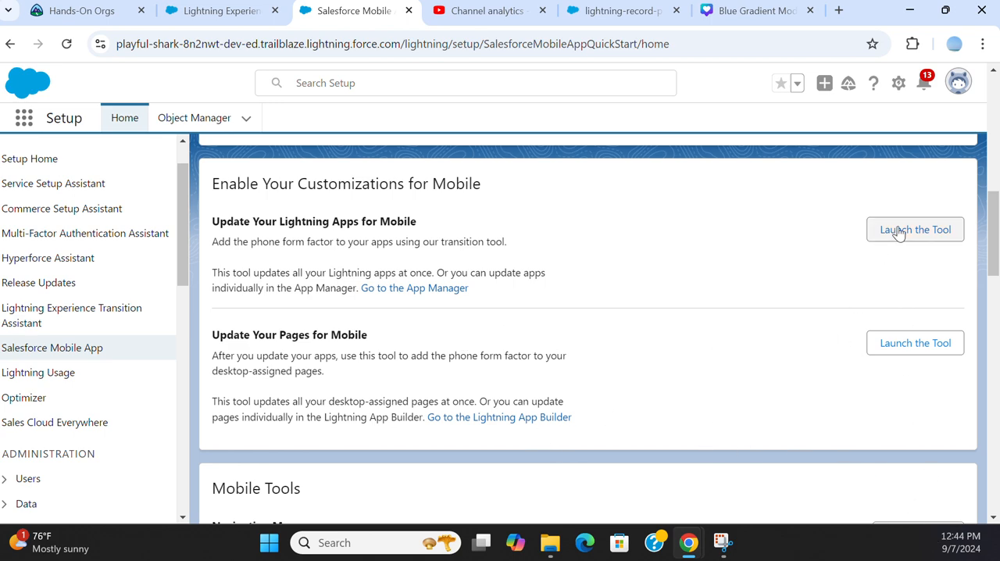
click(916, 228)
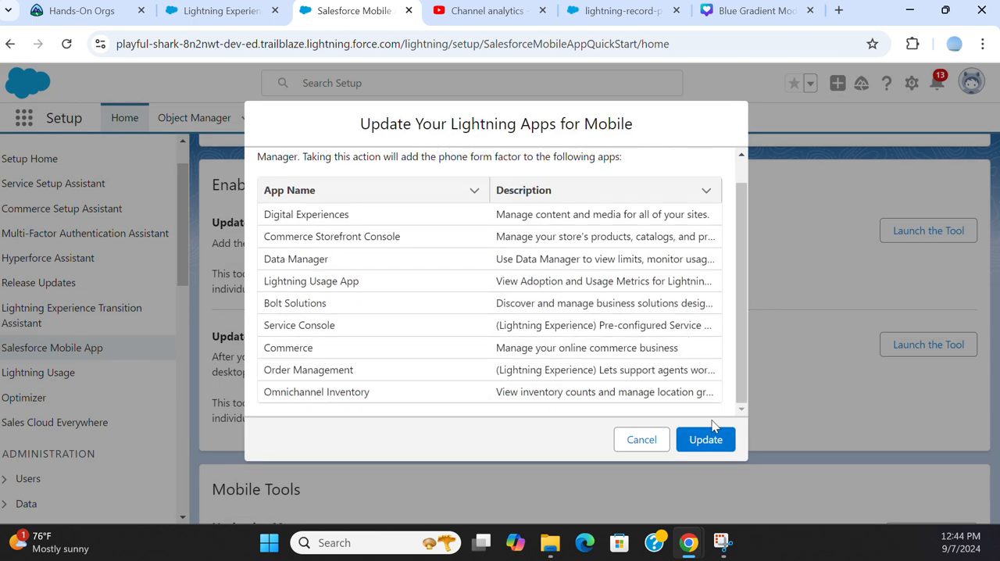
click(705, 439)
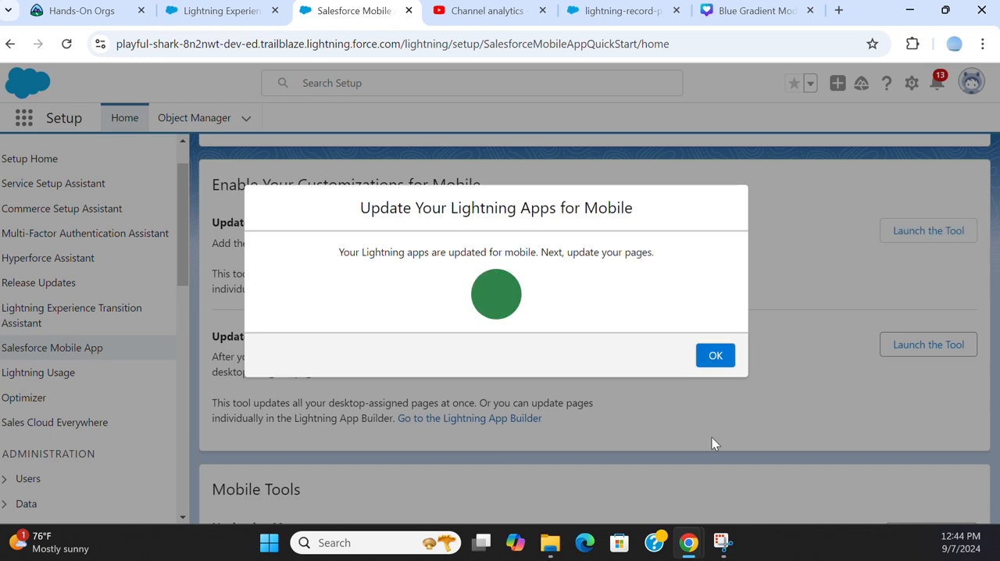
click(715, 355)
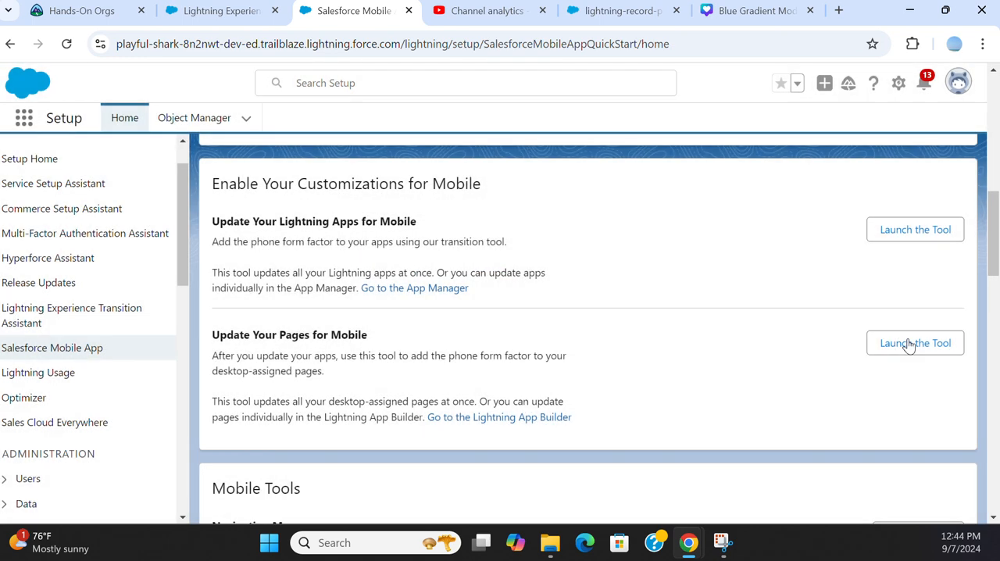
Run the Update Pages tool to add the phone form factor to desktop-assigned pages
click(916, 342)
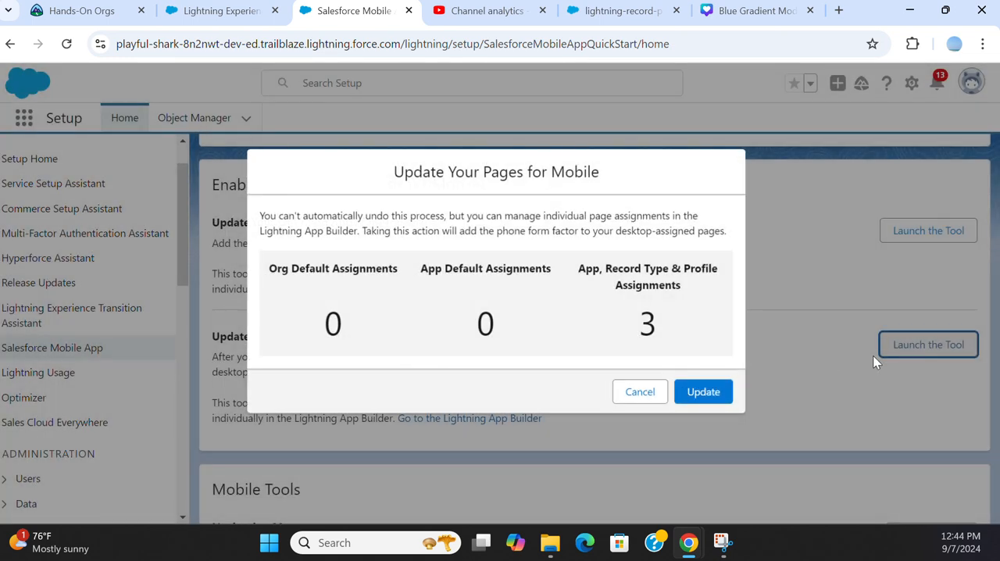
click(703, 390)
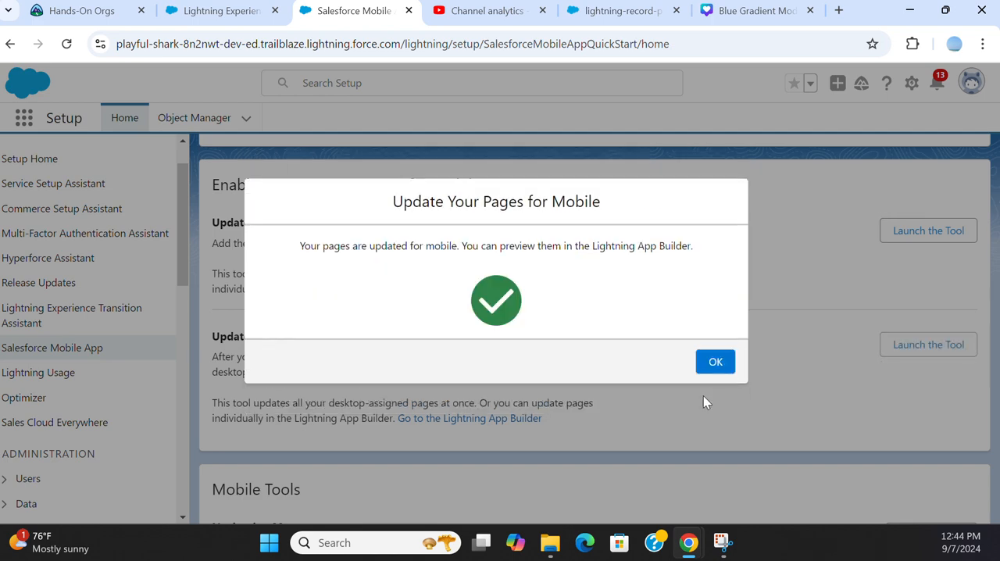
click(716, 361)
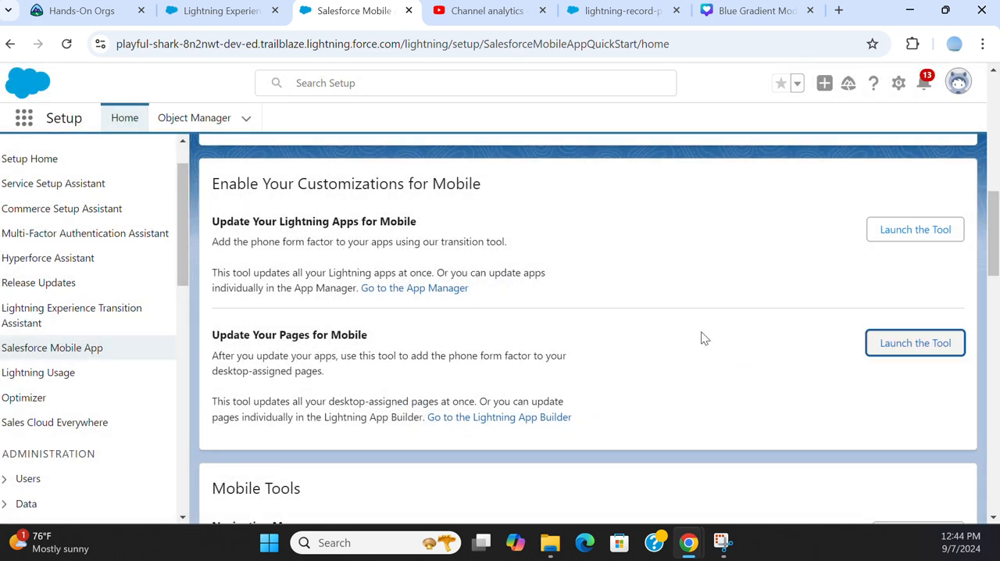
scroll(up, 3)
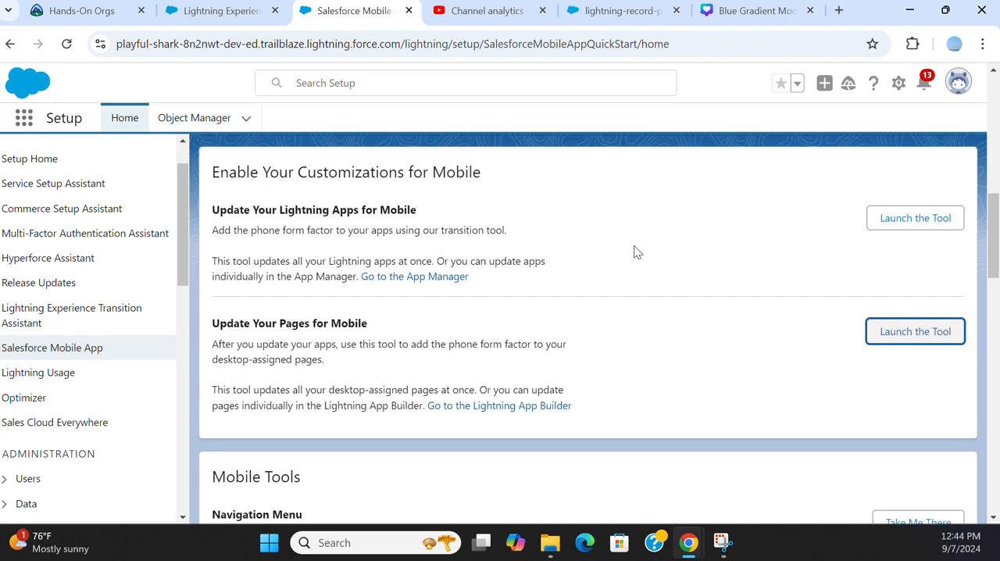
scroll(down, 3)
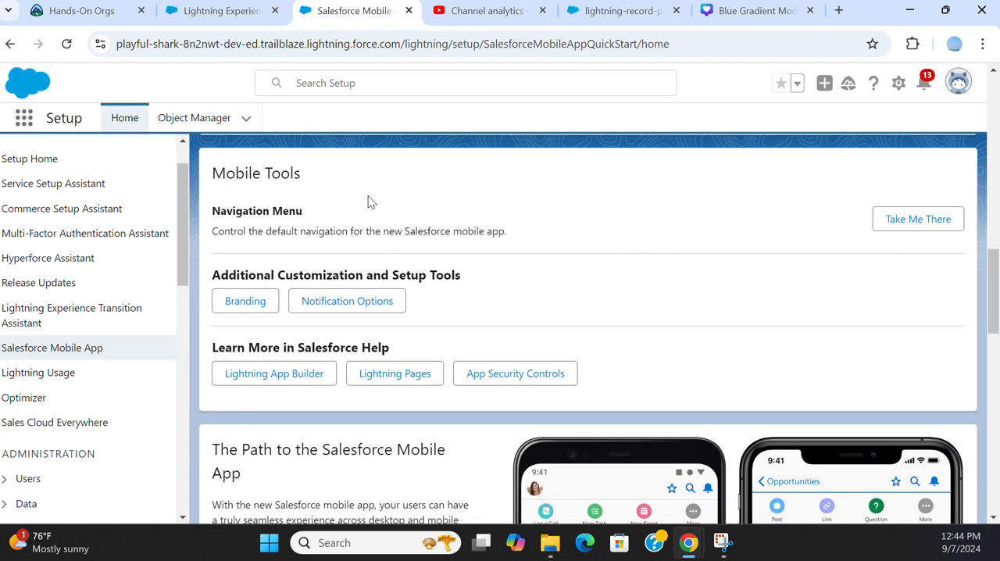
mouse_move(269, 189)
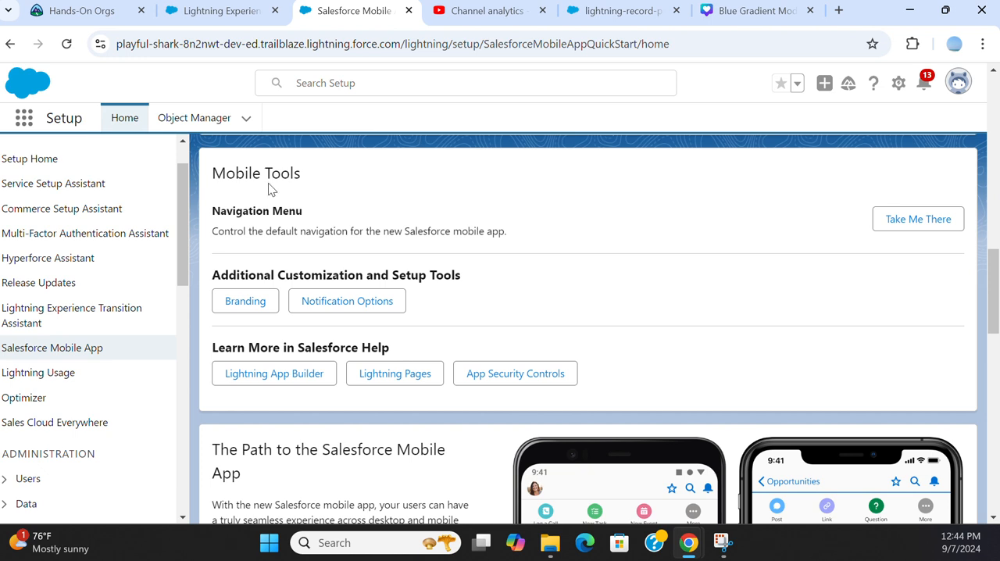
mouse_move(272, 211)
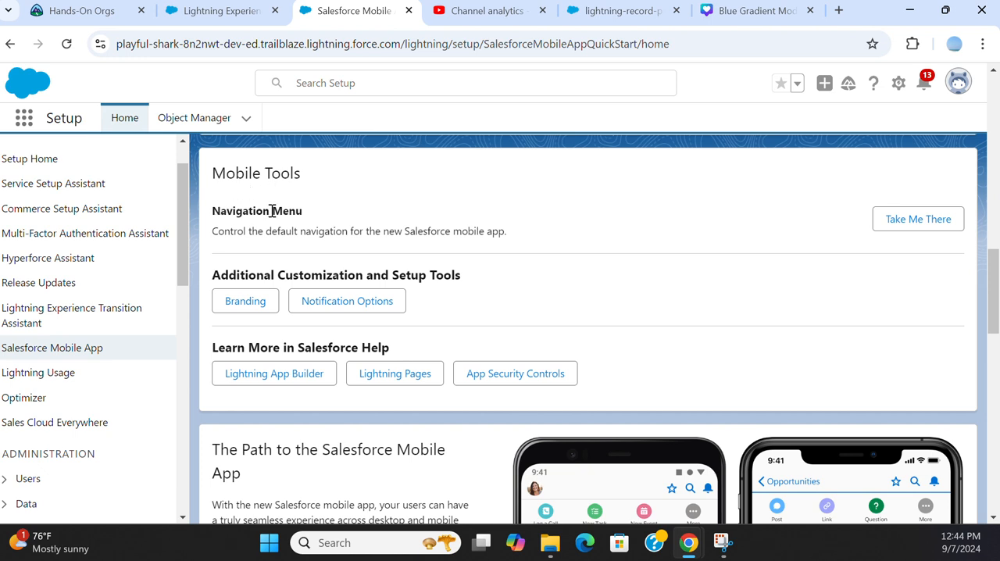
mouse_move(341, 243)
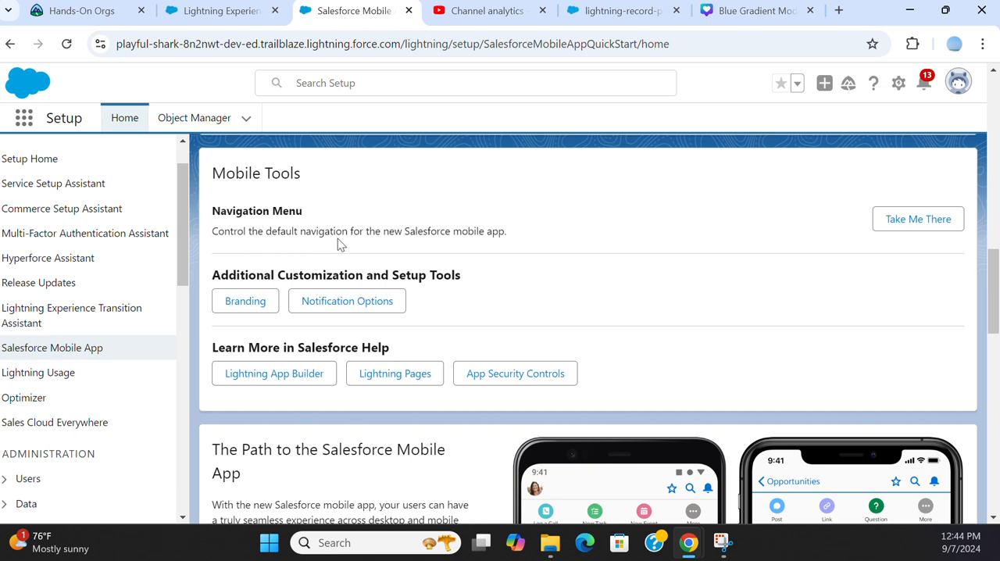
mouse_move(675, 220)
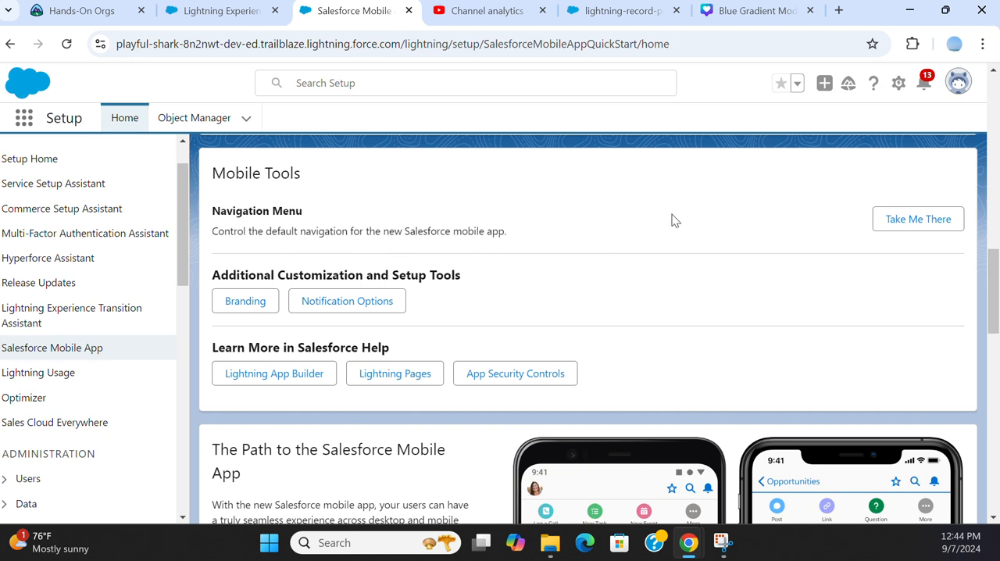
mouse_move(763, 251)
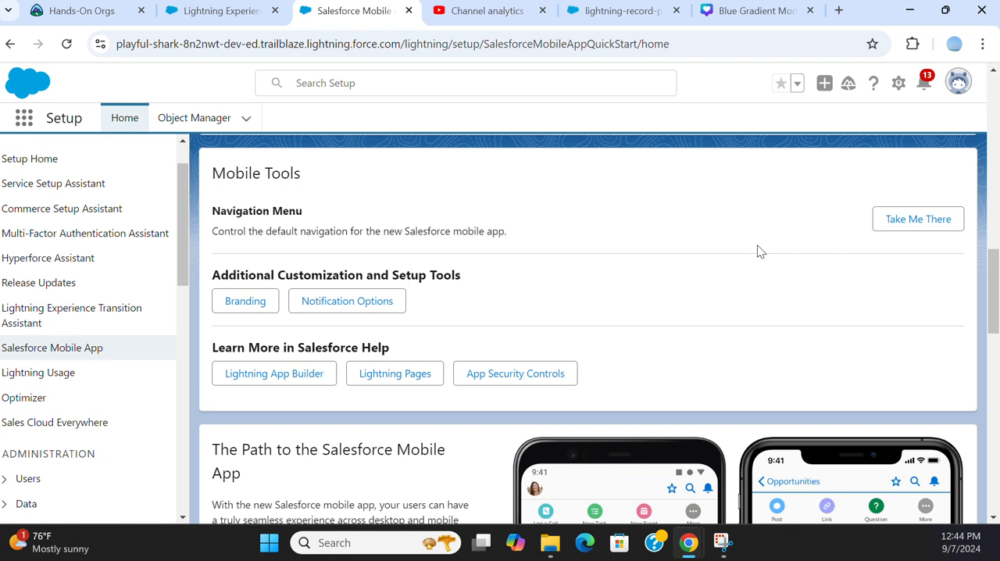
scroll(down, 3)
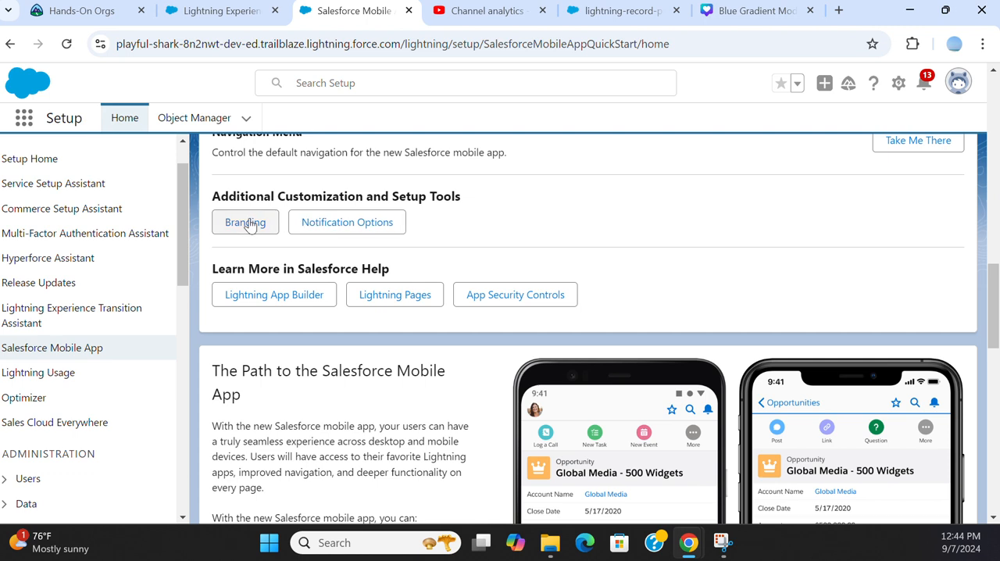
mouse_move(279, 266)
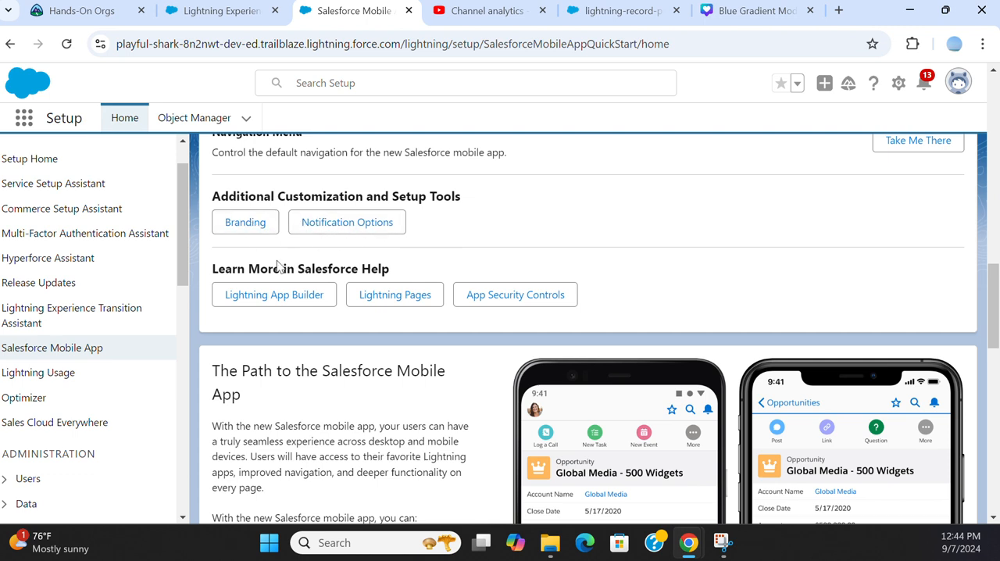
mouse_move(378, 277)
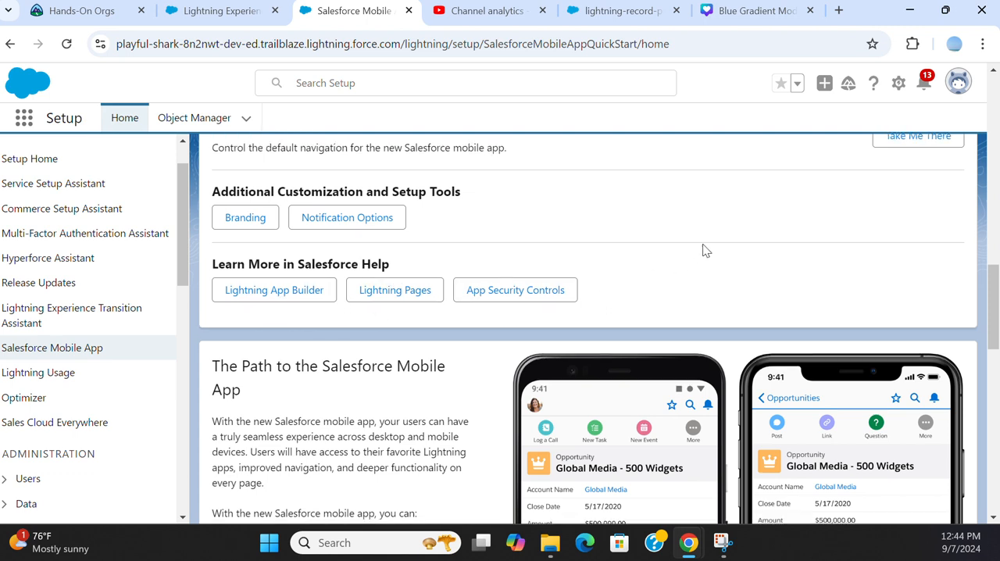
scroll(down, 3)
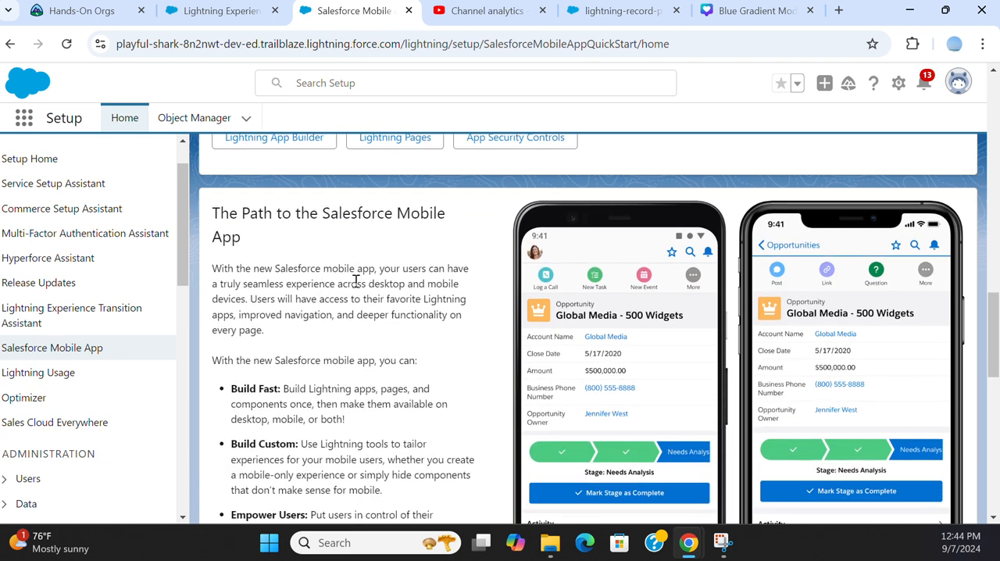
mouse_move(372, 235)
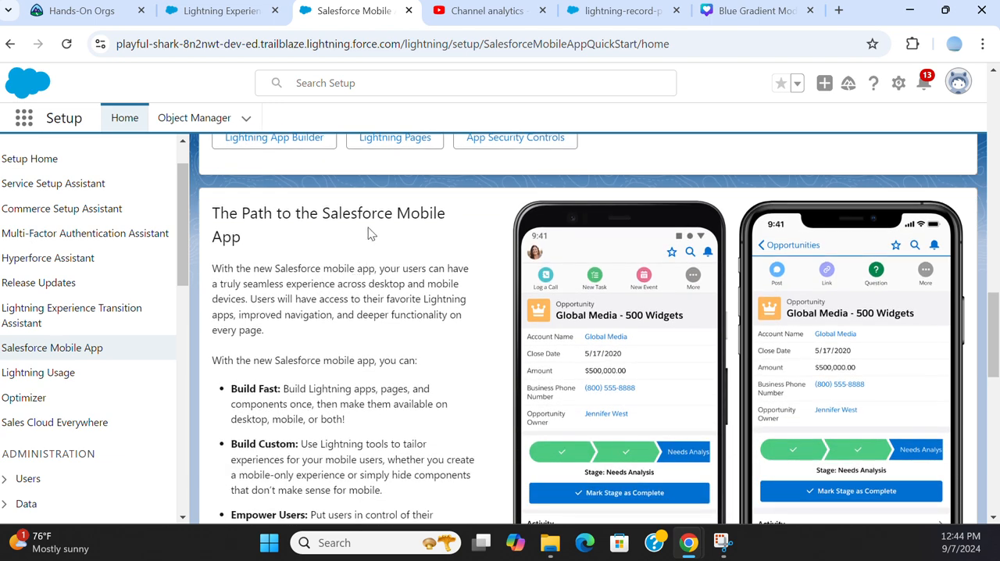
scroll(down, 3)
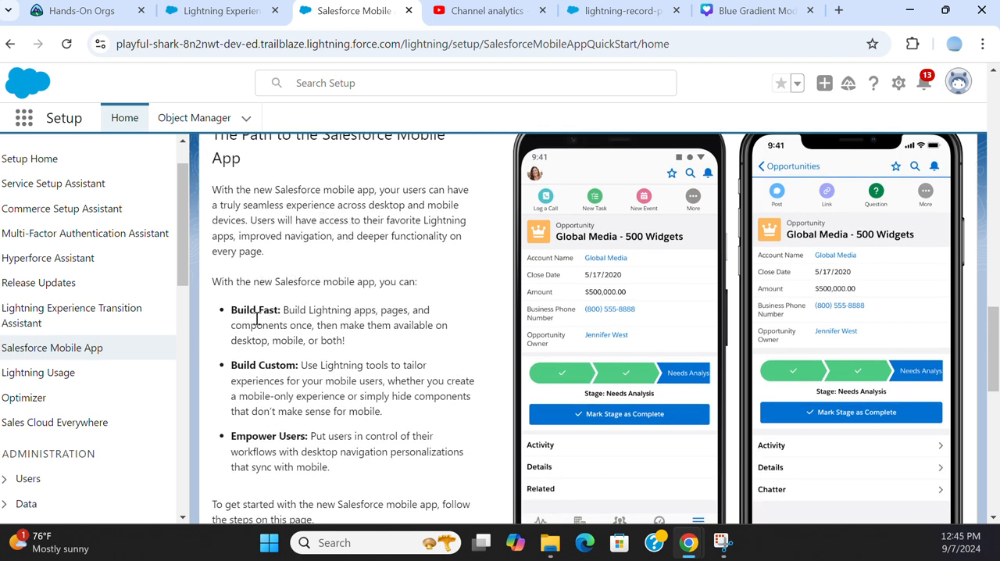
mouse_move(437, 283)
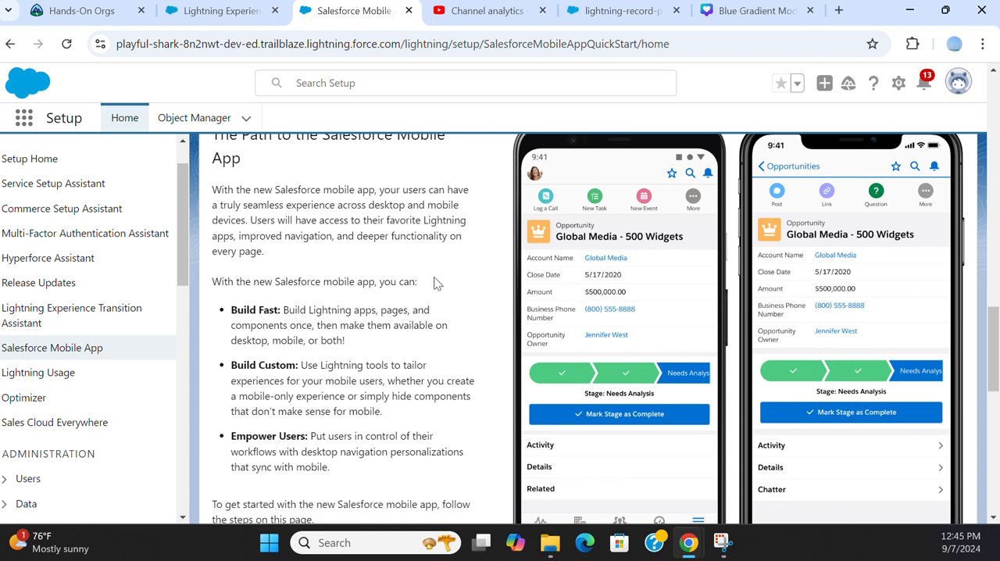
scroll(down, 3)
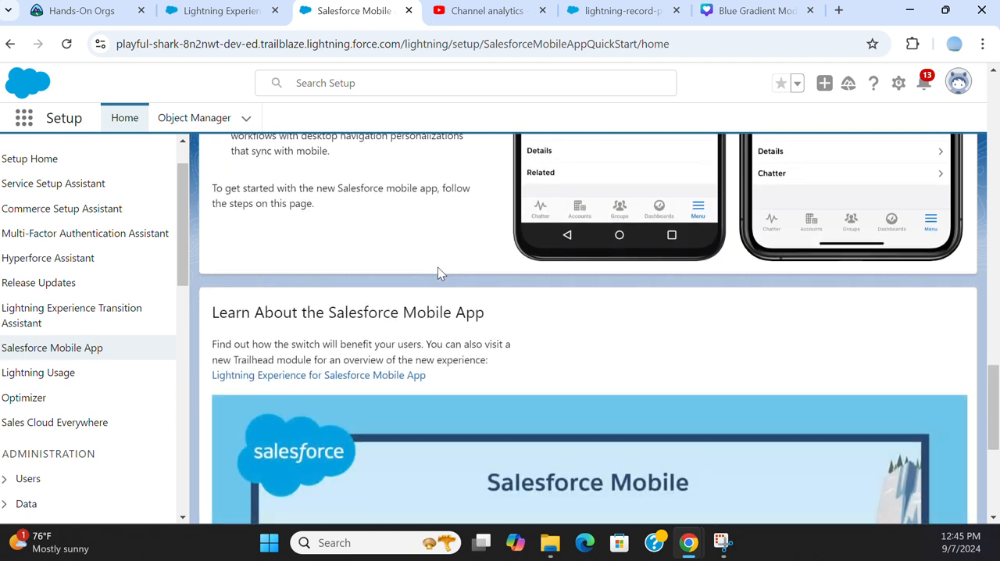
scroll(down, 3)
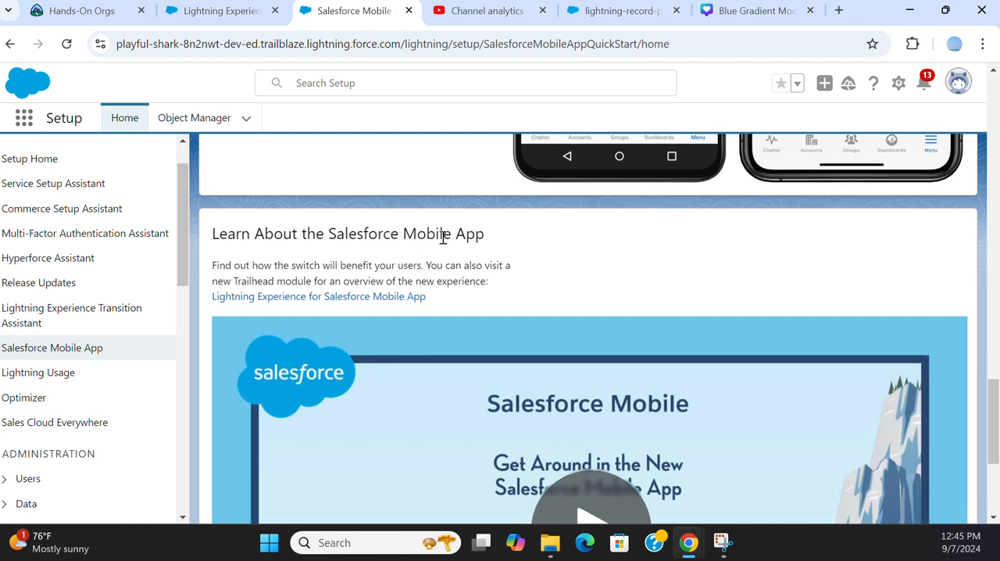
scroll(down, 3)
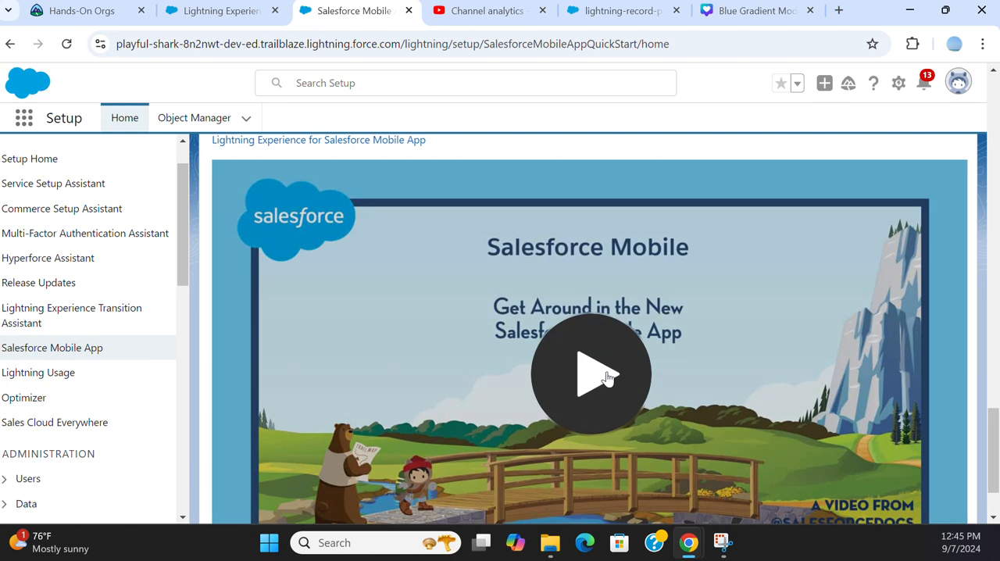
Play the Salesforce Mobile intro video and view the desktop-versus-mobile navigation illustrations
click(590, 375)
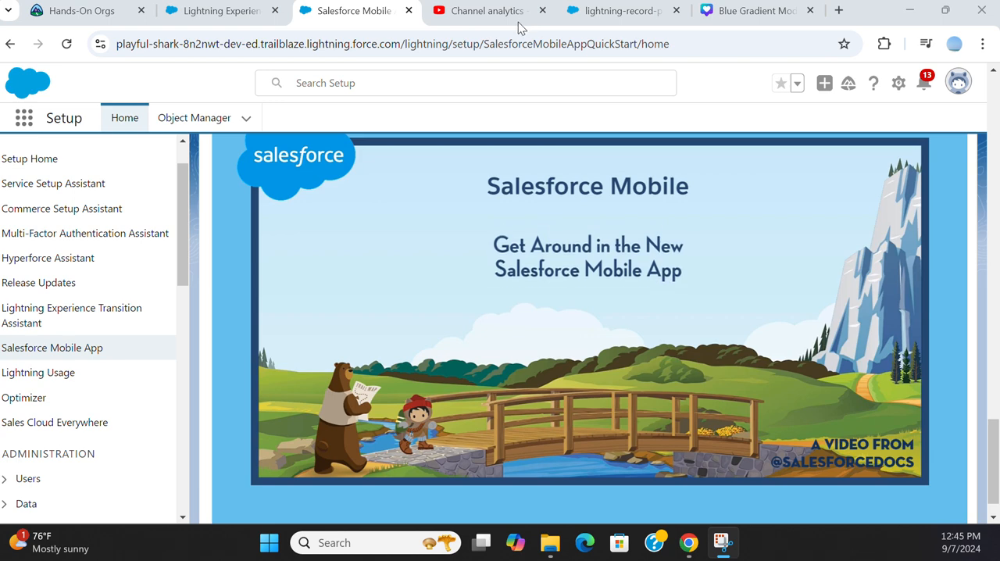
mouse_move(609, 169)
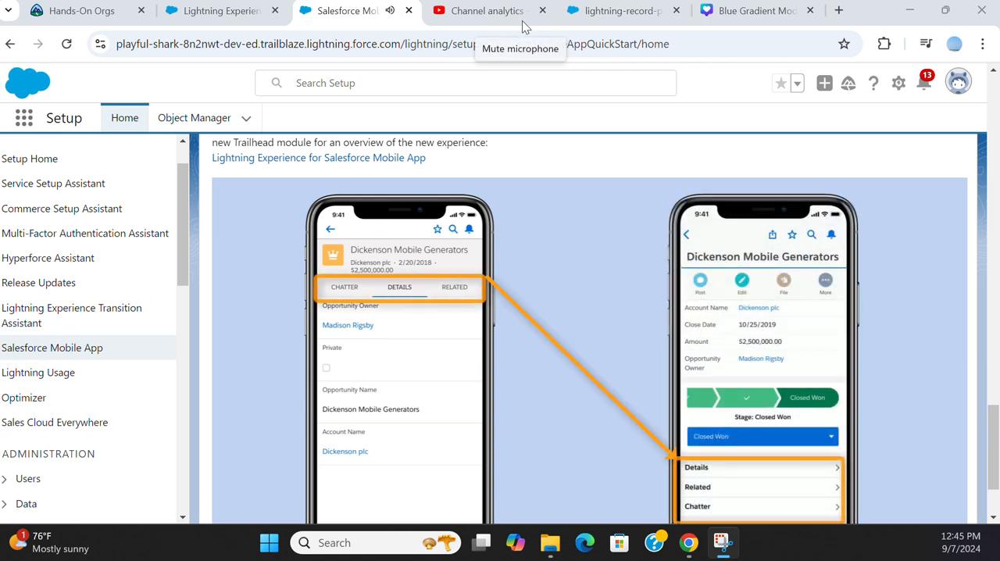
mouse_move(555, 23)
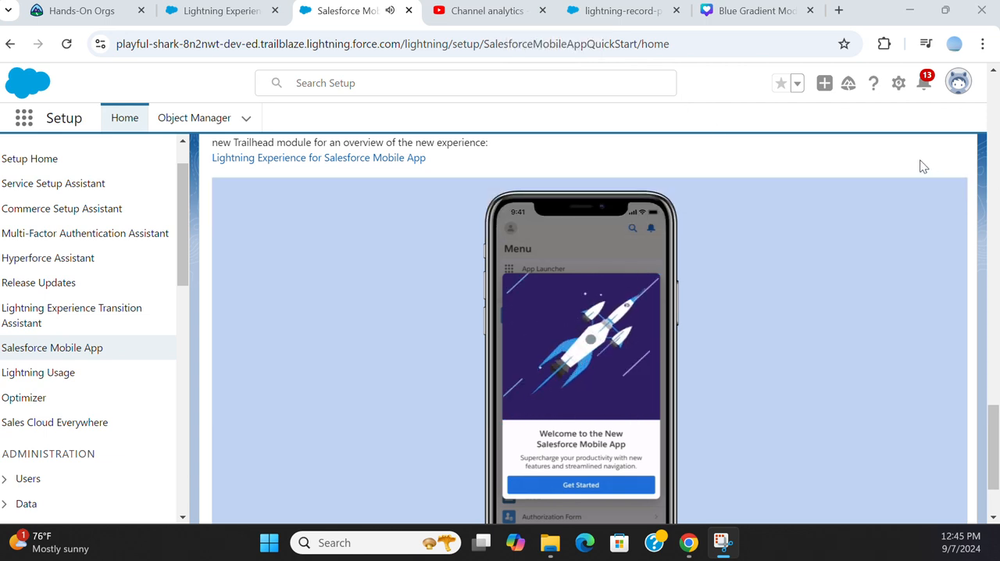
scroll(down, 3)
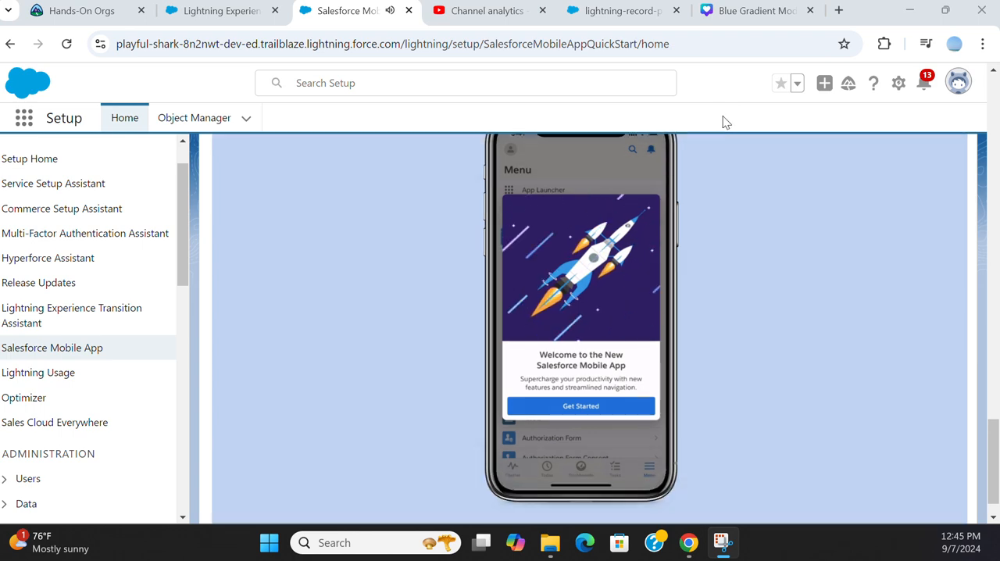
scroll(down, 3)
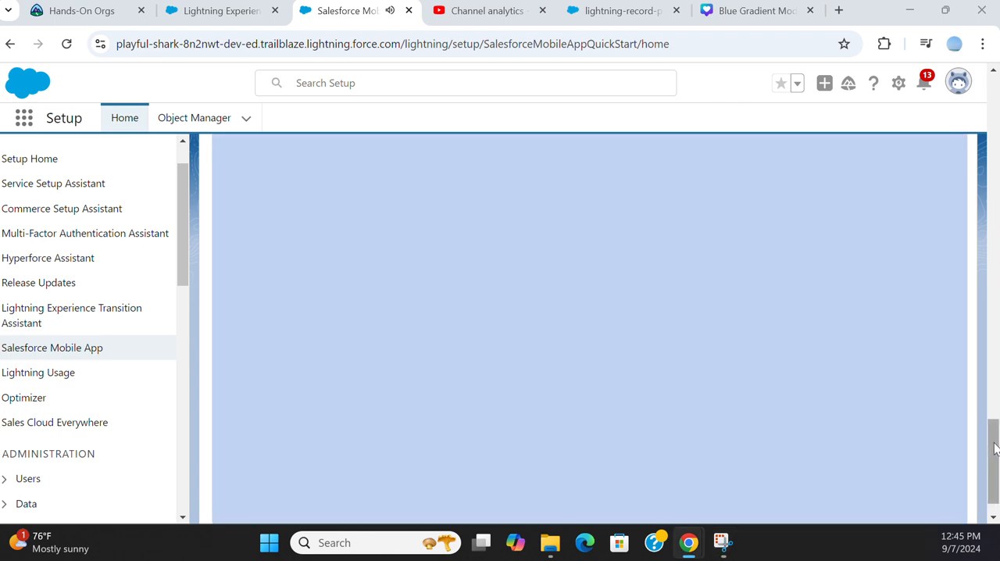
scroll(down, 3)
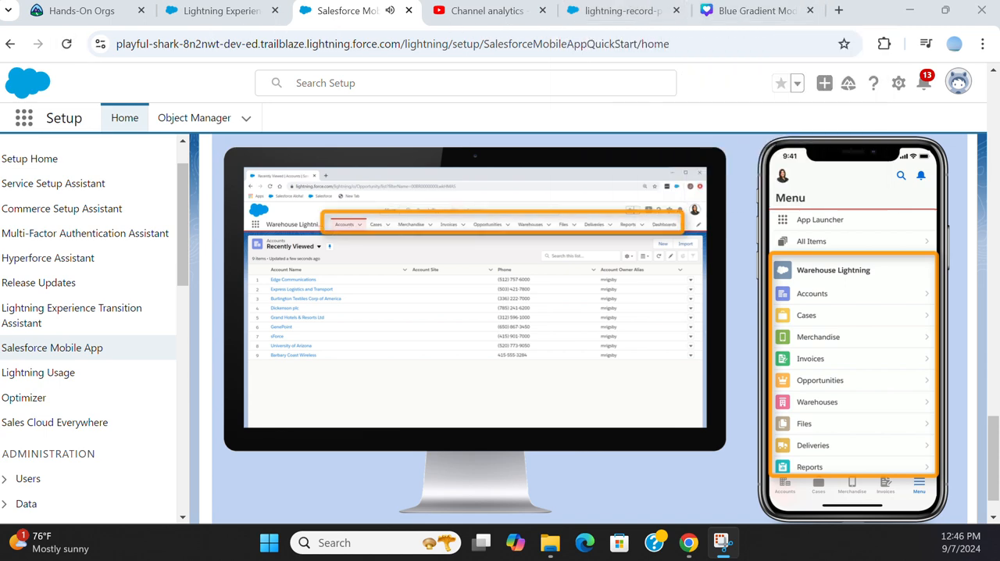
Keep the video playing through the Mobile App QuickStart walkthrough and record details screen
click(610, 155)
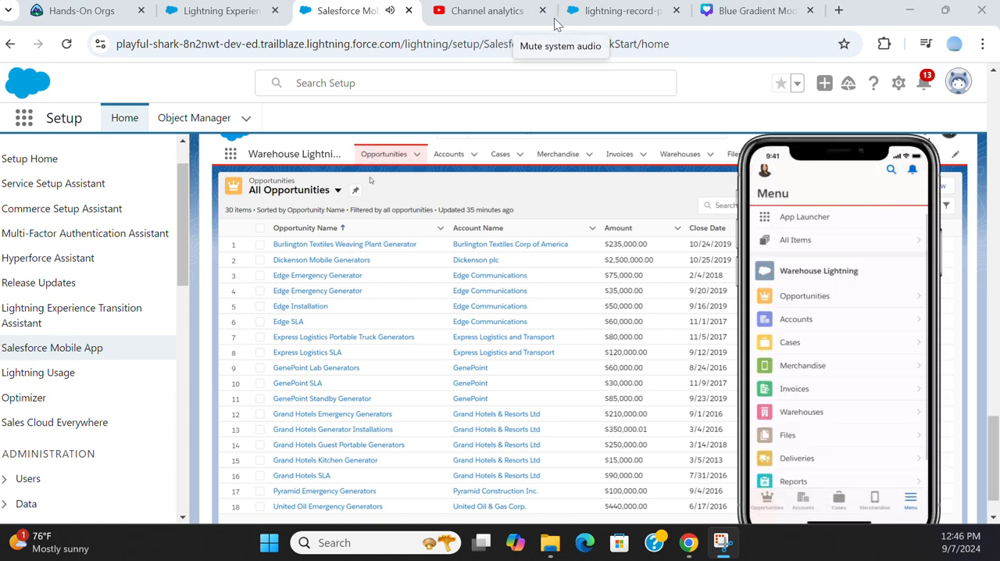
click(803, 295)
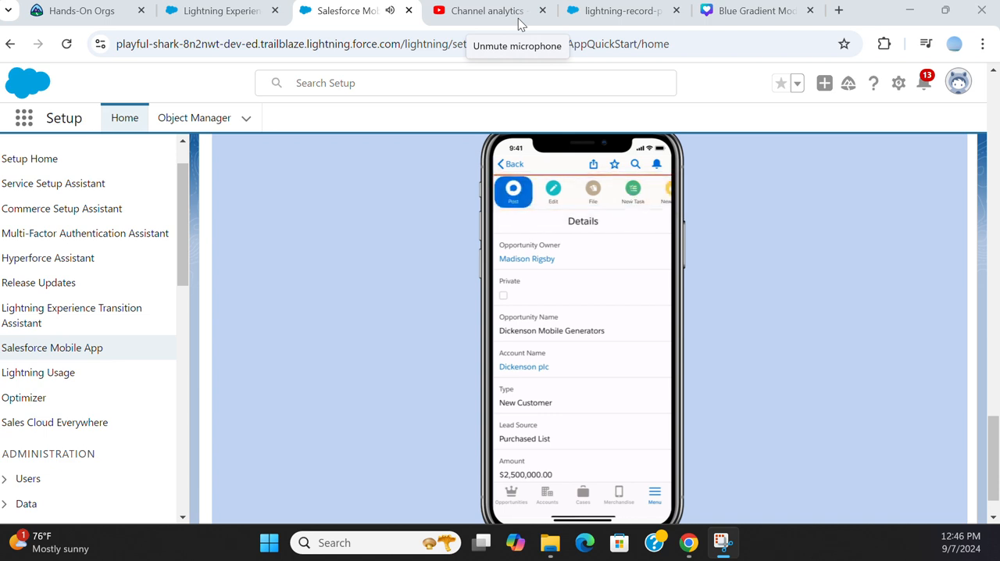
click(619, 492)
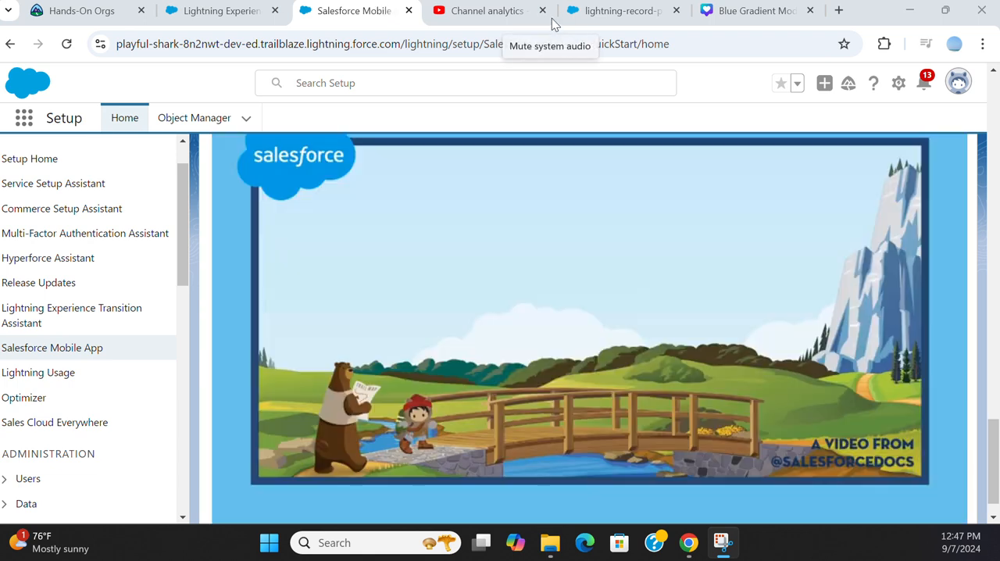
click(590, 309)
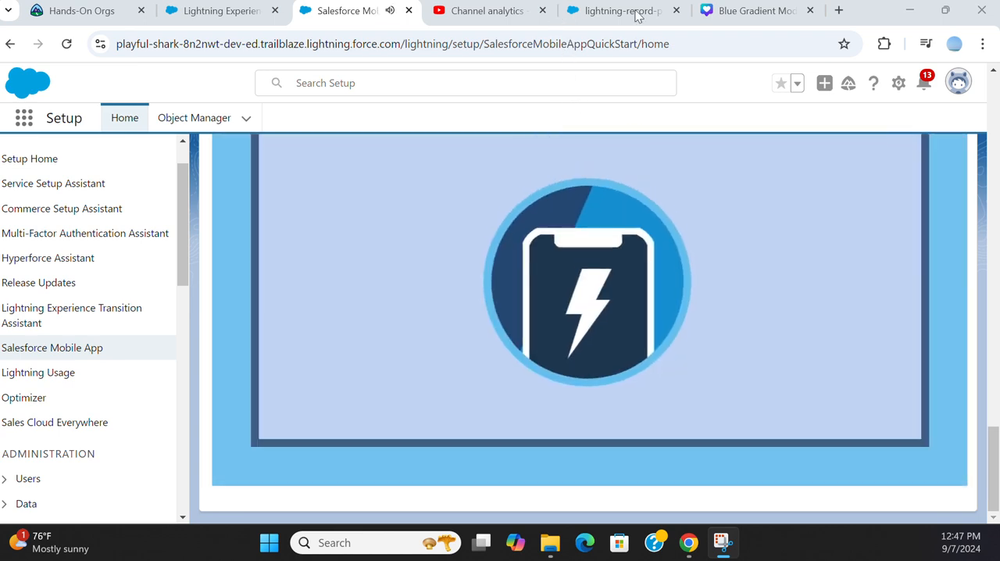
scroll(up, 3)
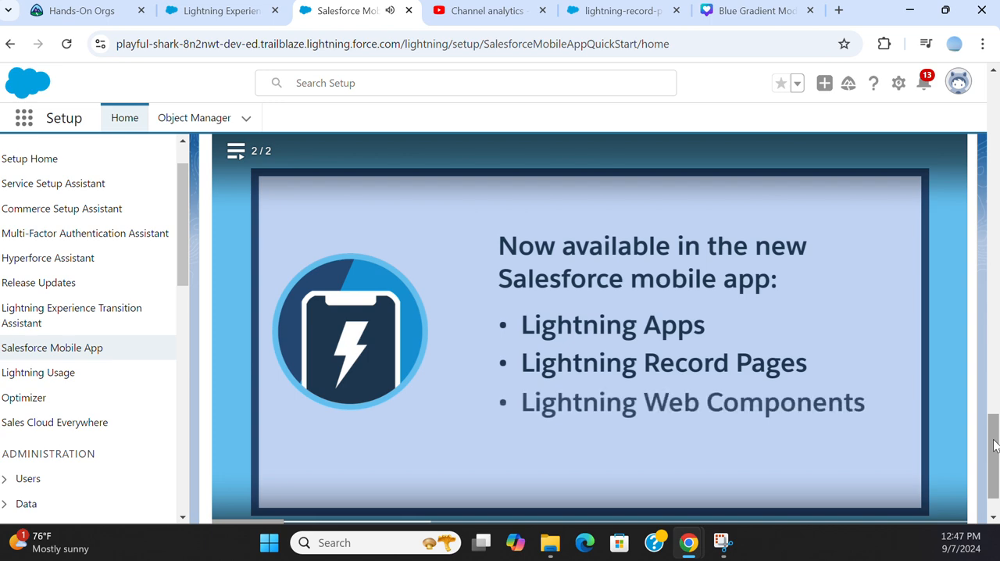
mouse_move(457, 3)
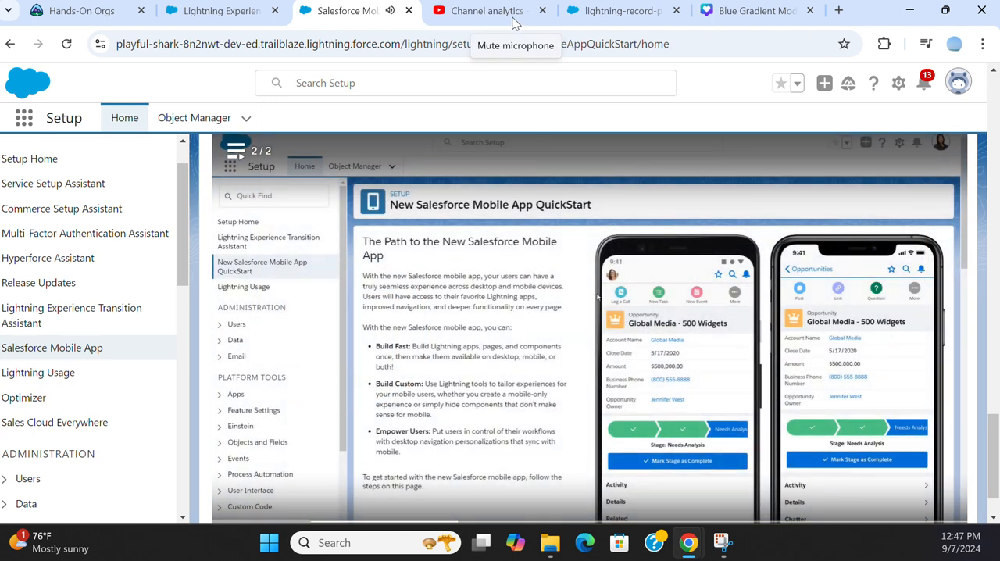
Follow the video as it launches Update Lightning Apps, confirms, and shows App Manager
scroll(down, 3)
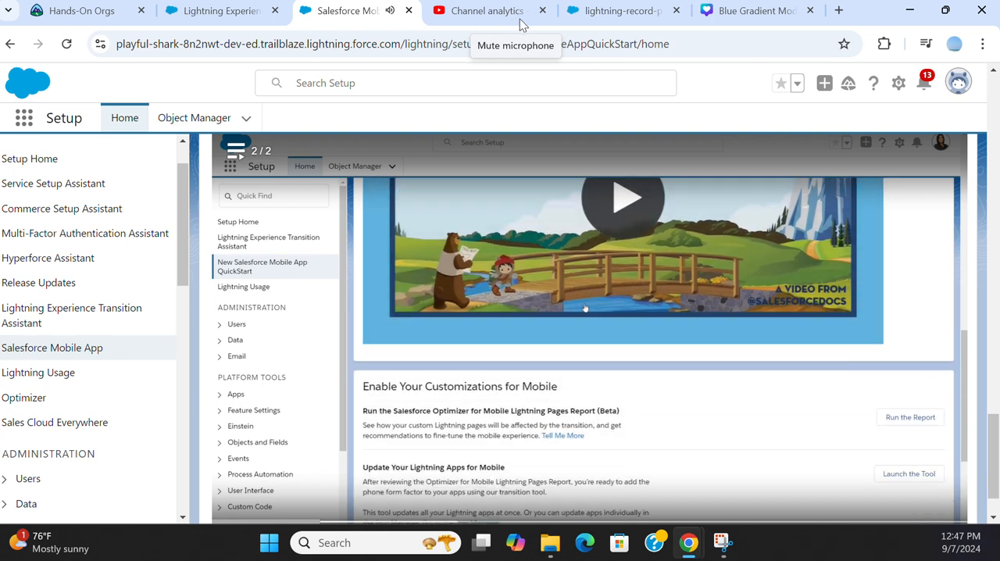
scroll(down, 3)
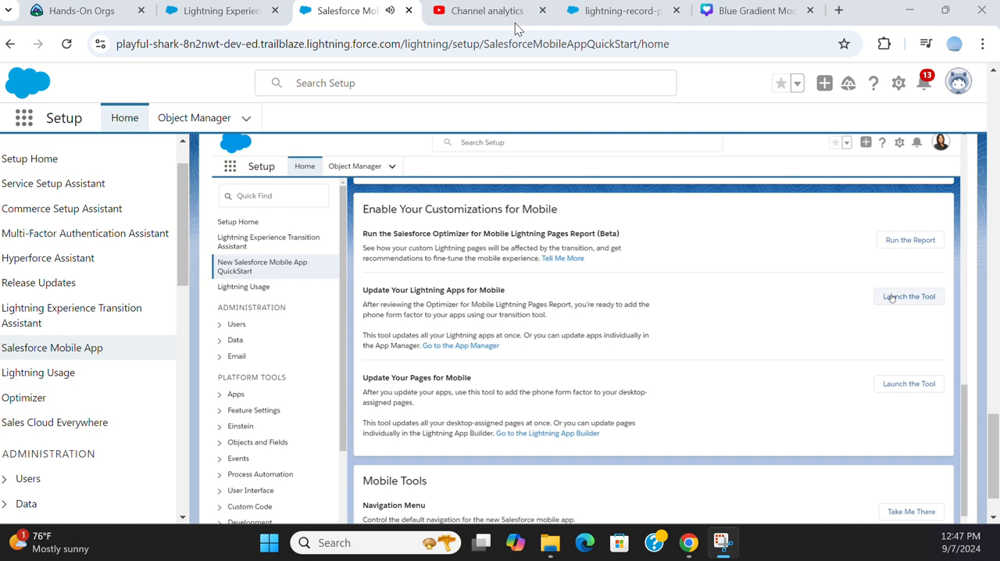
click(909, 297)
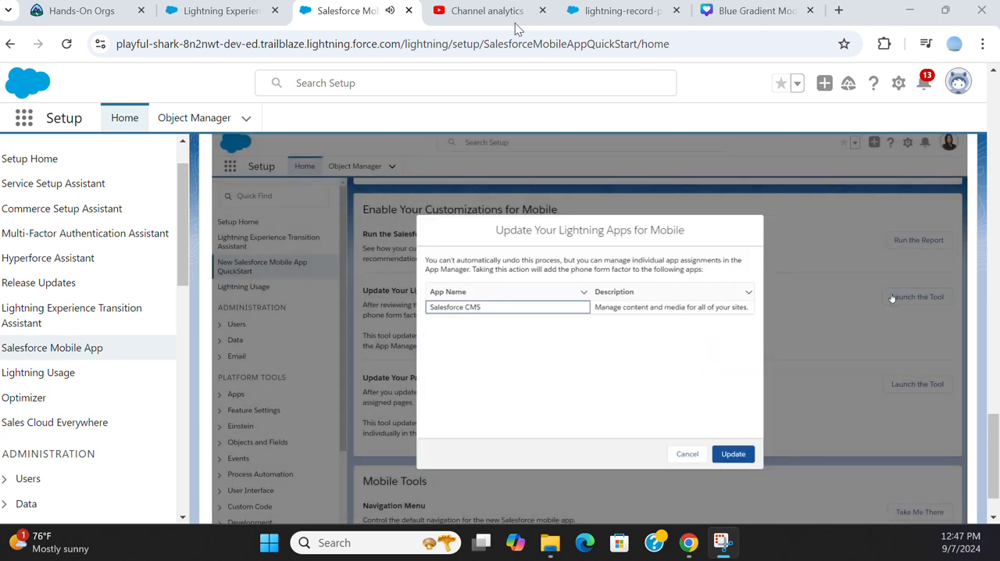
click(732, 454)
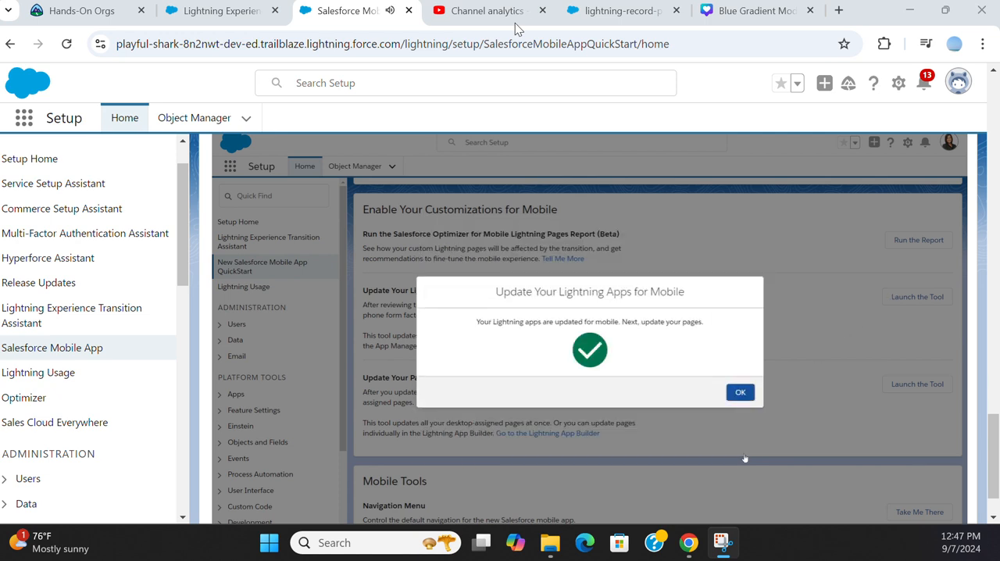
click(740, 391)
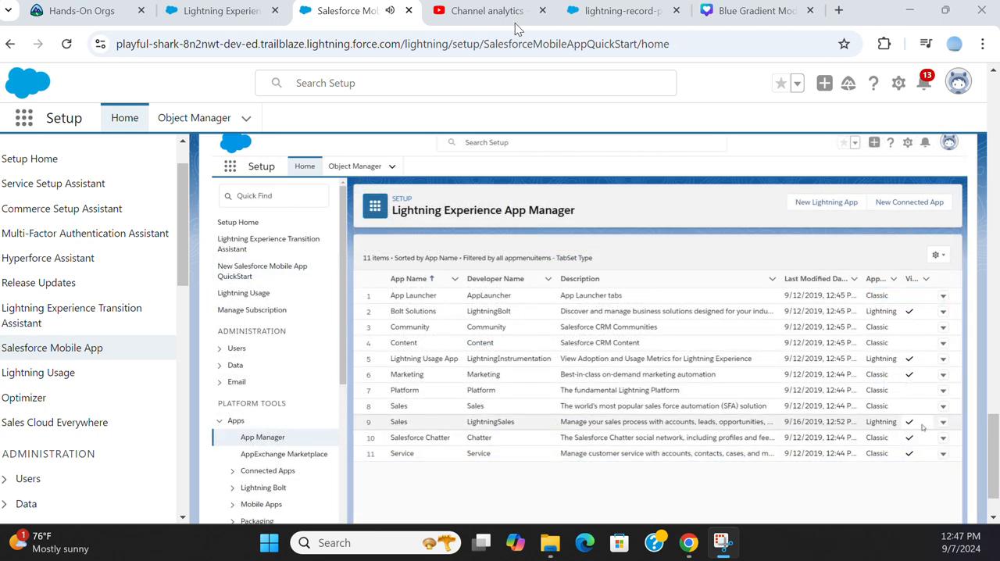
Set the Sales app's Supported Form Factors to Desktop and phone in App Options and save
click(942, 422)
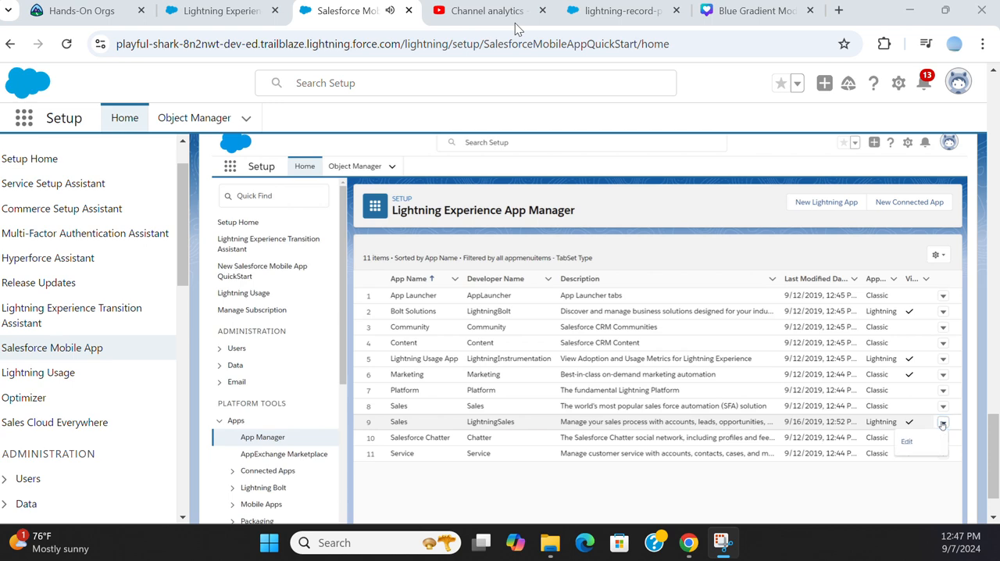
click(907, 440)
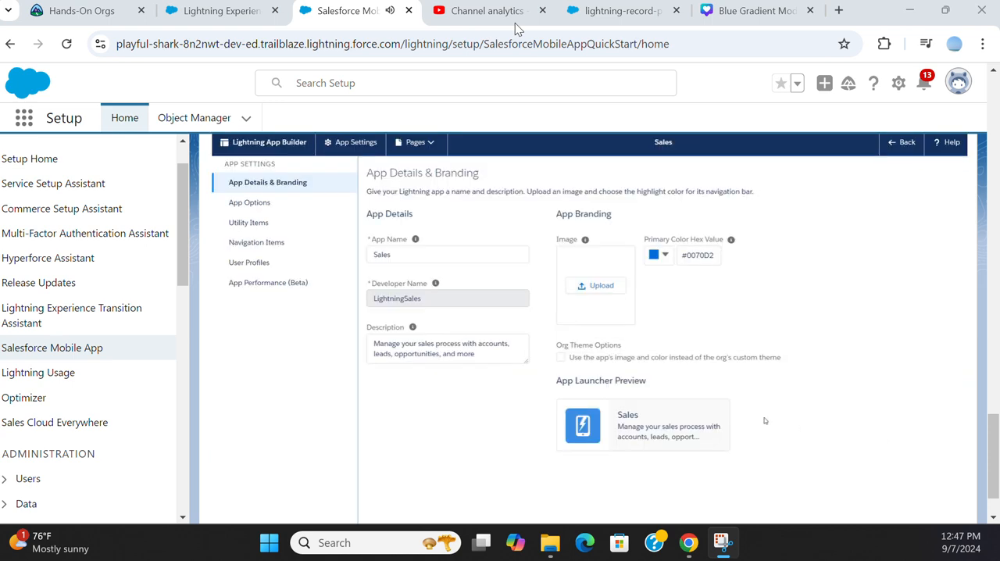
click(250, 203)
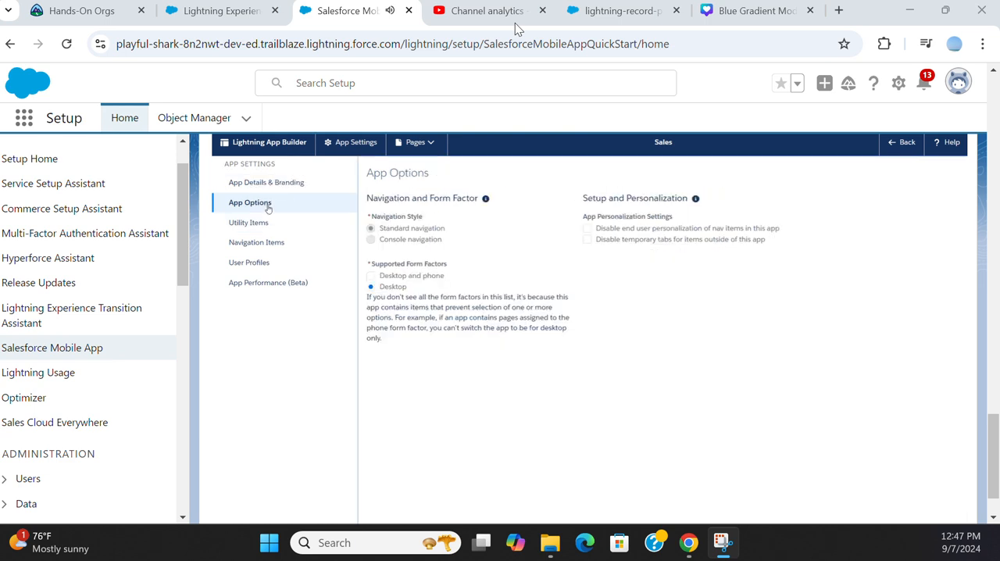
click(372, 275)
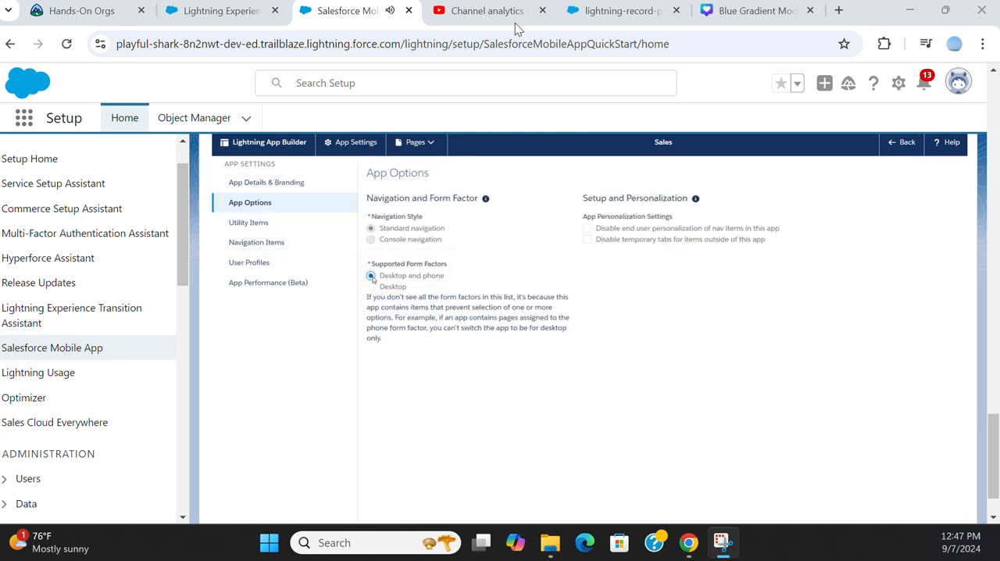
click(372, 275)
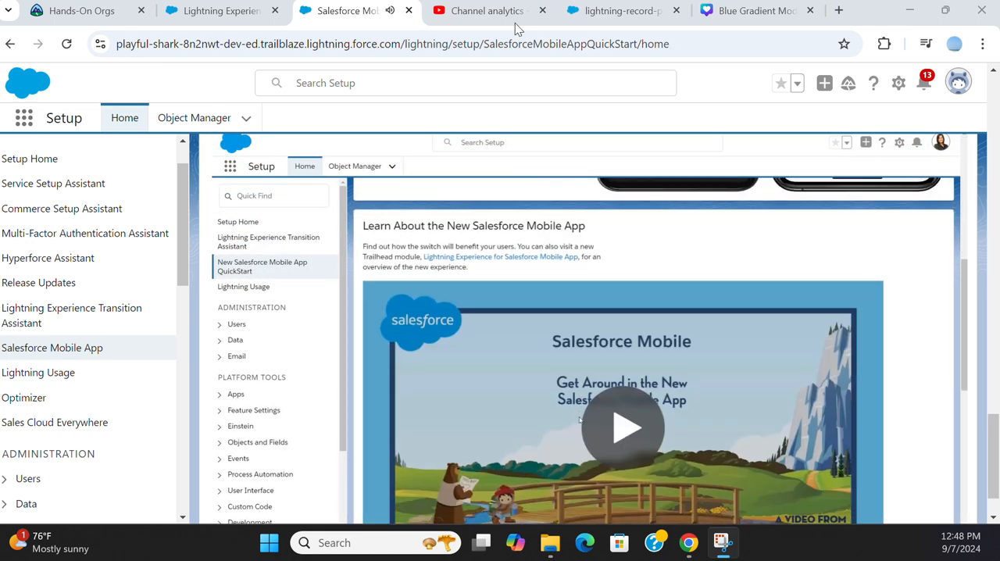
Run the Update Your Pages for Mobile tool, confirm the update and dismiss the success message
scroll(down, 3)
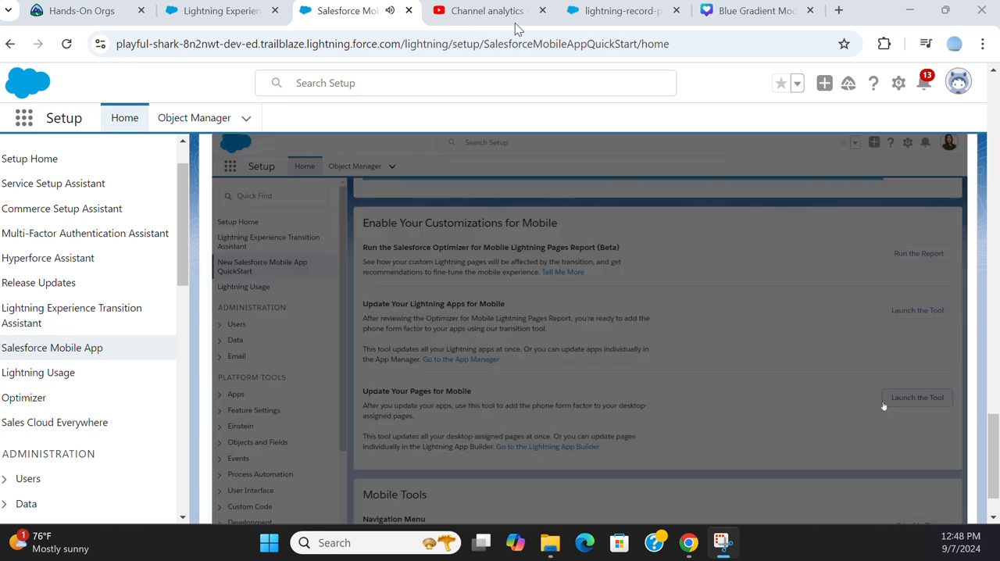
click(916, 397)
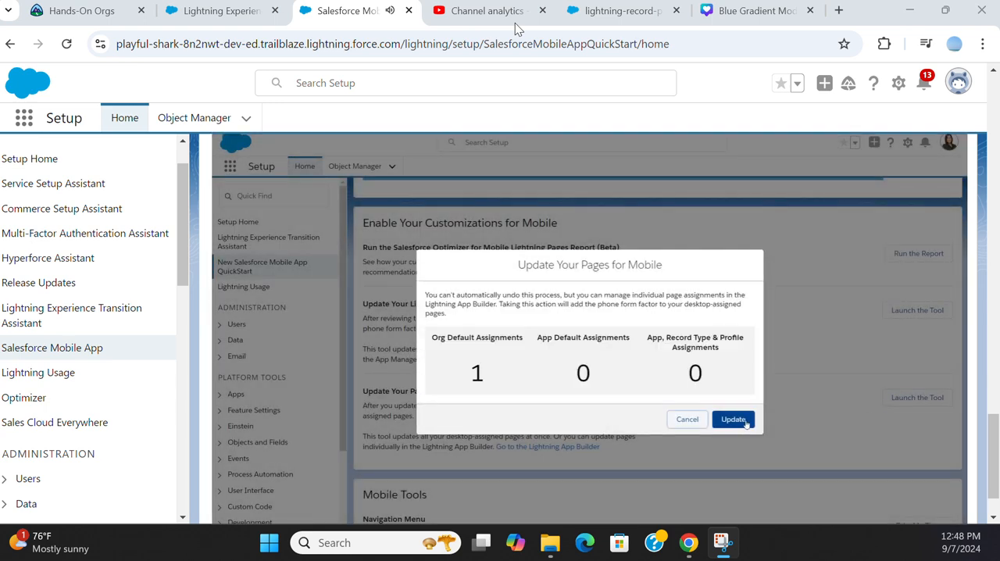
click(733, 418)
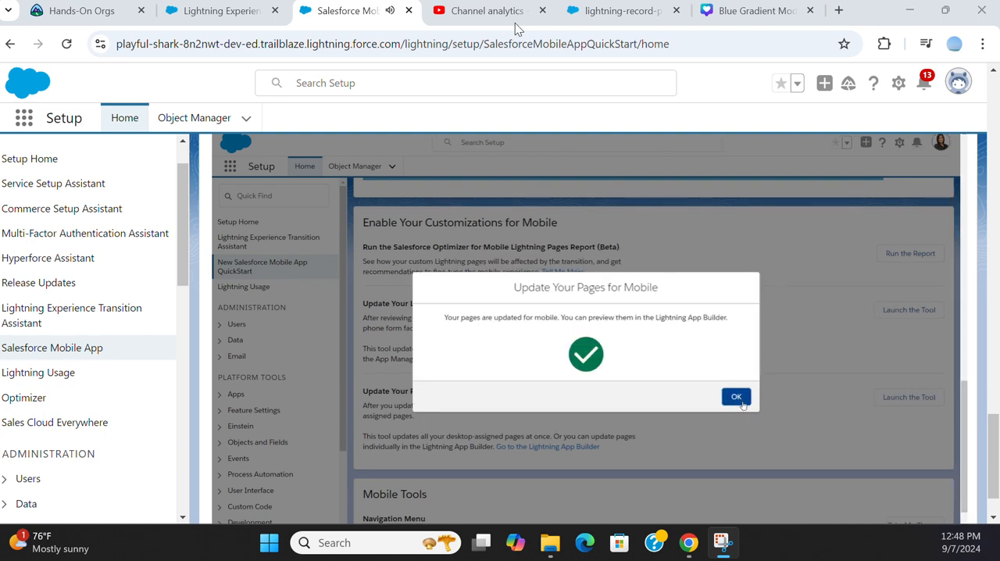
click(735, 397)
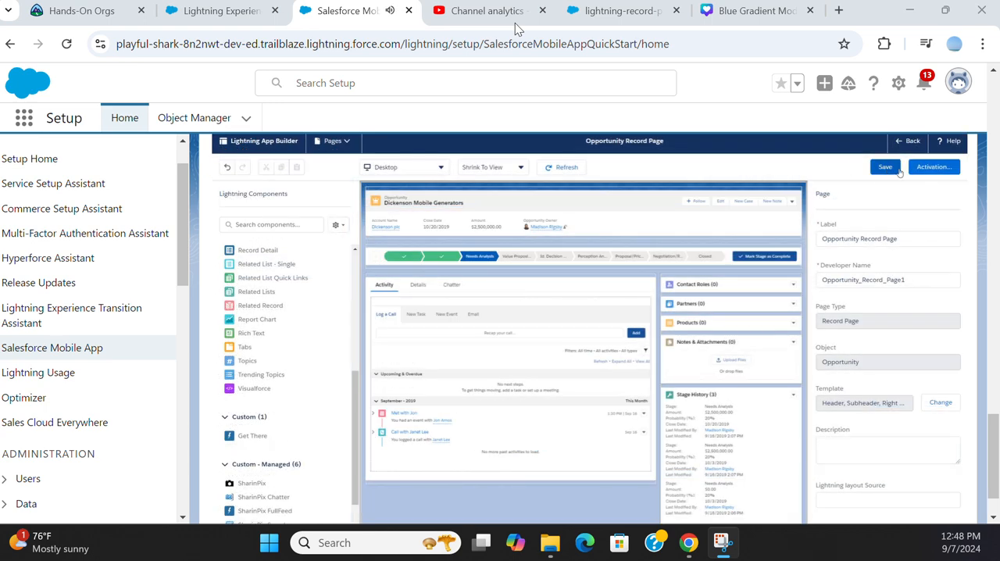
In Activation, start assigning the Opportunity Record Page as app default for the Sales app
click(933, 166)
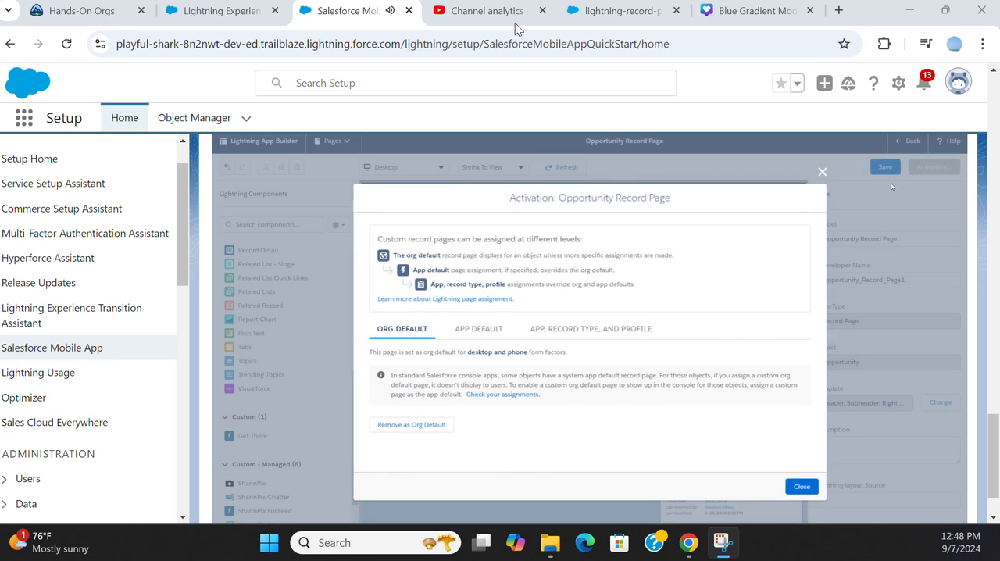
click(478, 328)
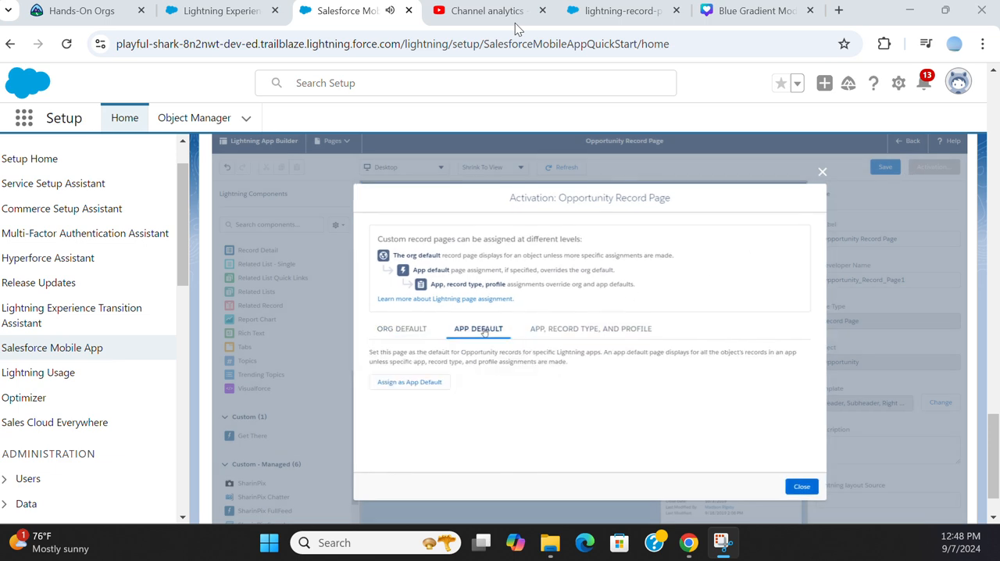
click(409, 382)
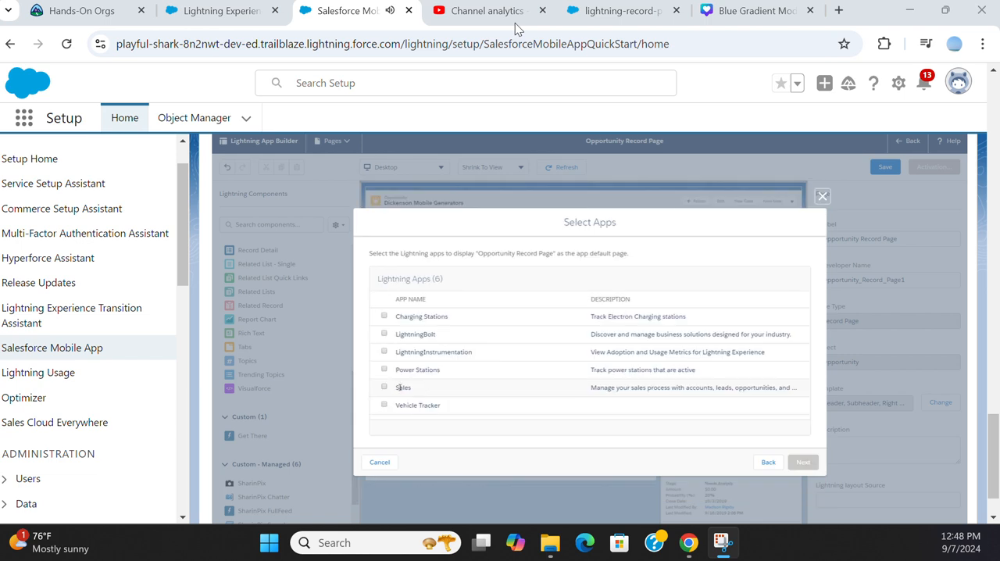
click(384, 388)
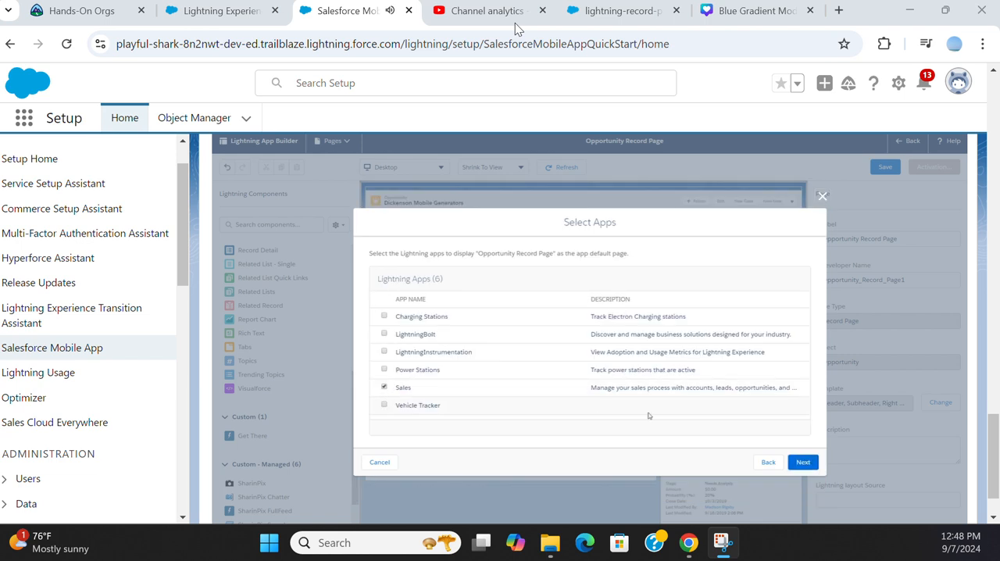
Apply the assignment to Desktop and phone, review it, and save
click(803, 463)
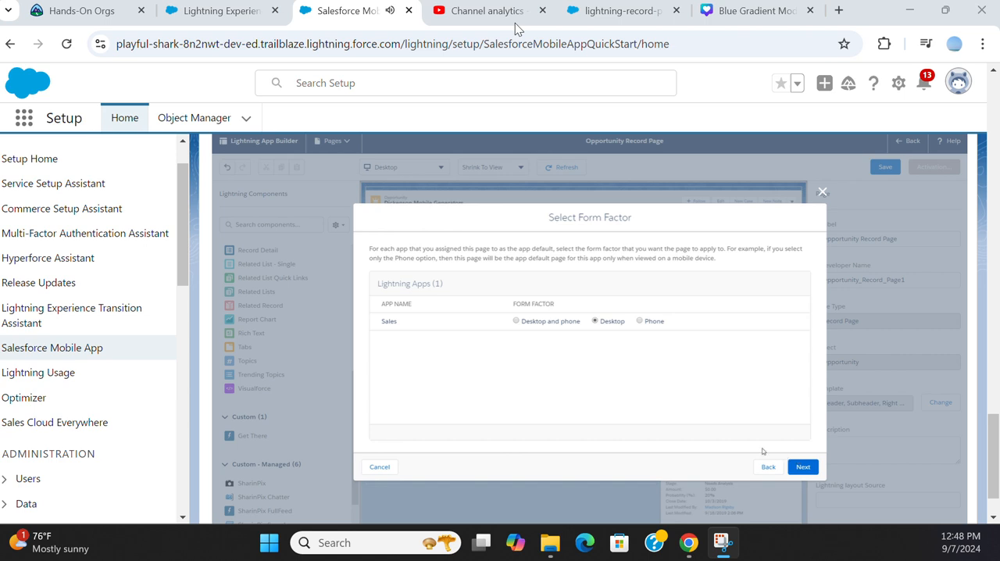
click(515, 322)
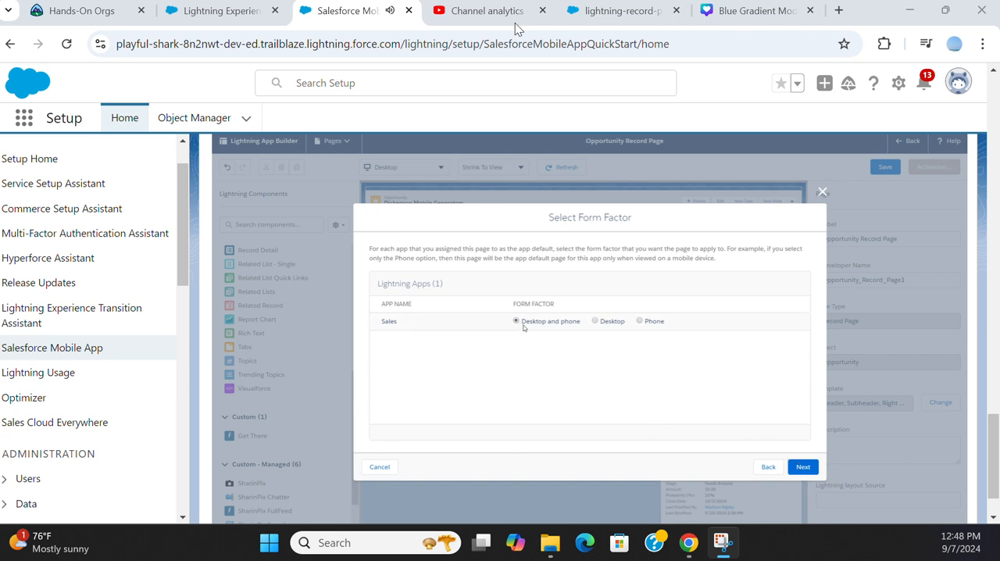
click(803, 466)
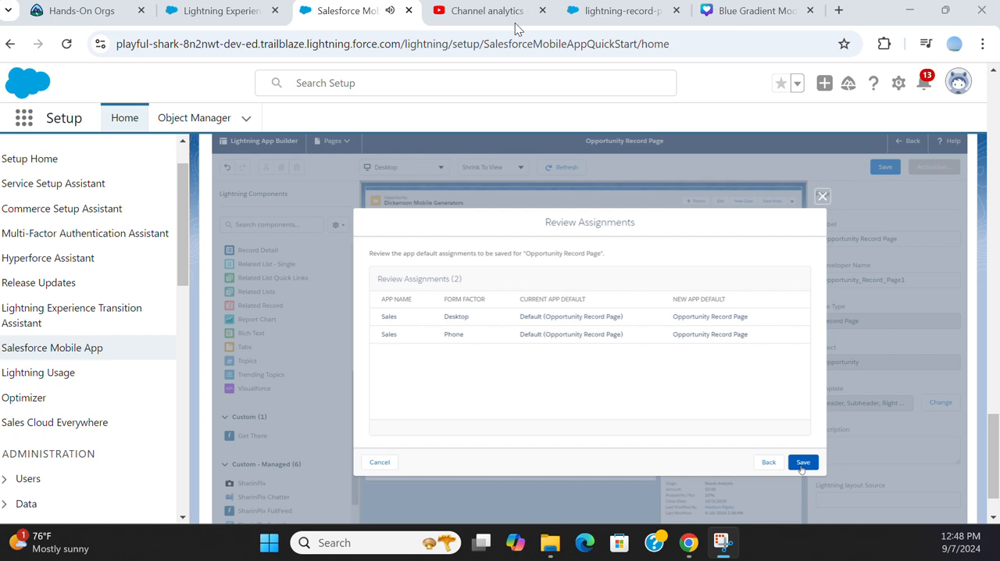
click(803, 462)
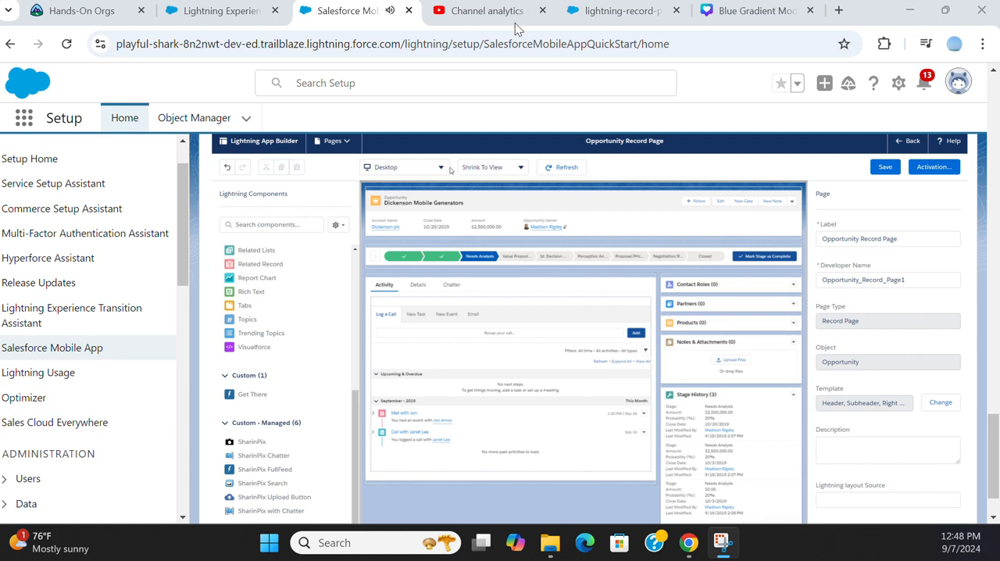
Preview the Opportunity page as Phone and place the Get There component below the record header
click(403, 167)
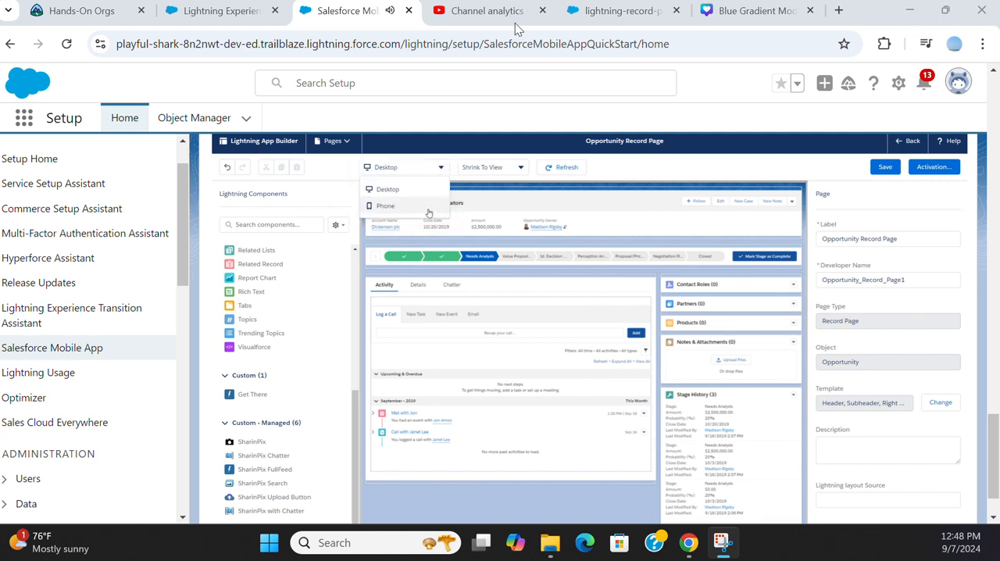
click(384, 207)
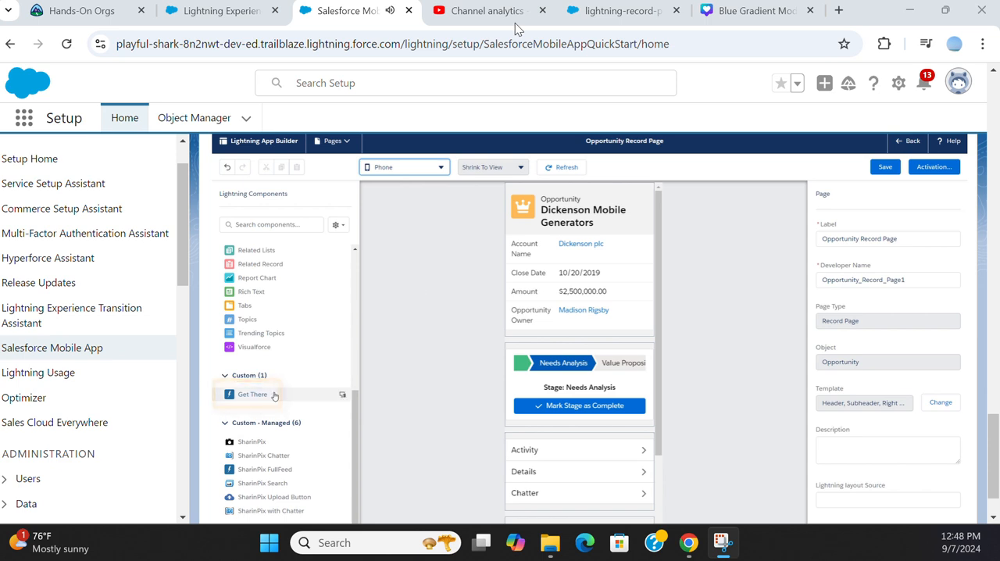
drag(254, 394, 568, 347)
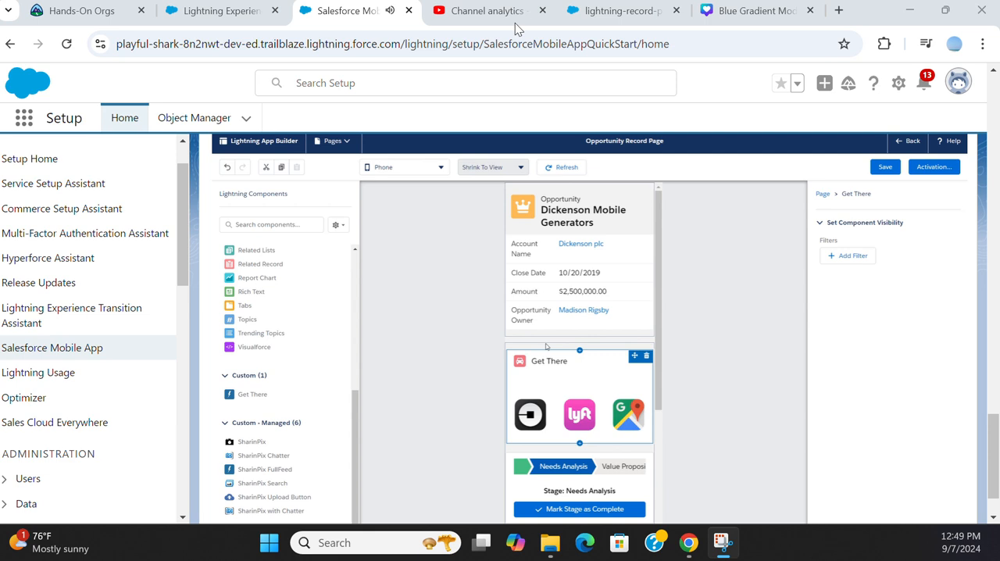
click(555, 416)
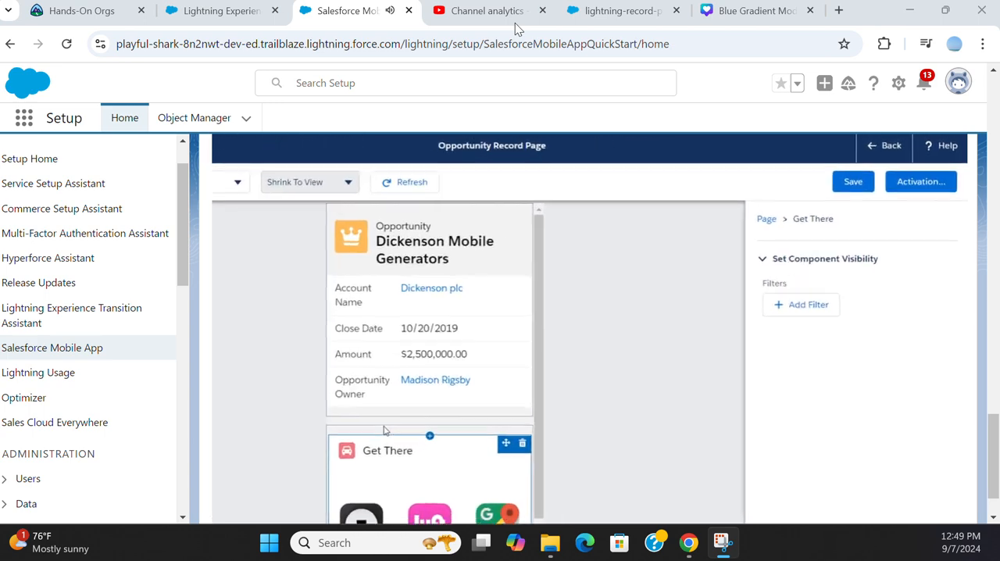
Add a Device visibility filter so Get There shows only when Form Factor equals Phone
click(800, 305)
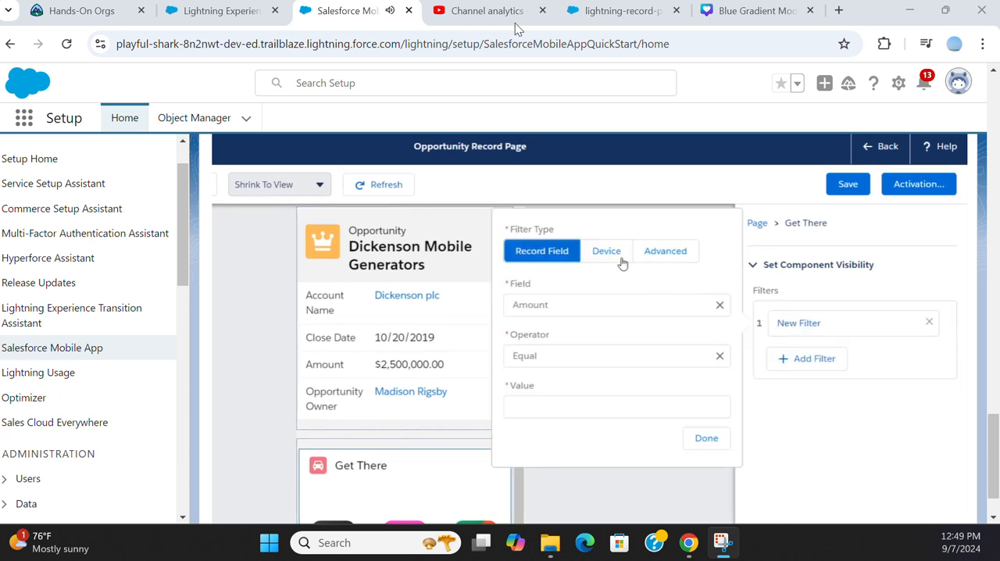
click(606, 250)
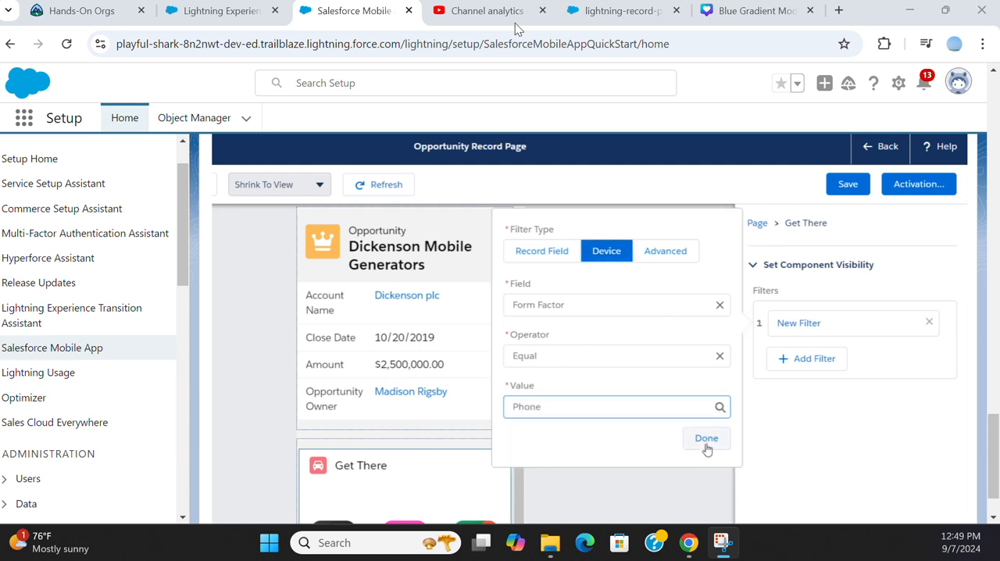
click(706, 437)
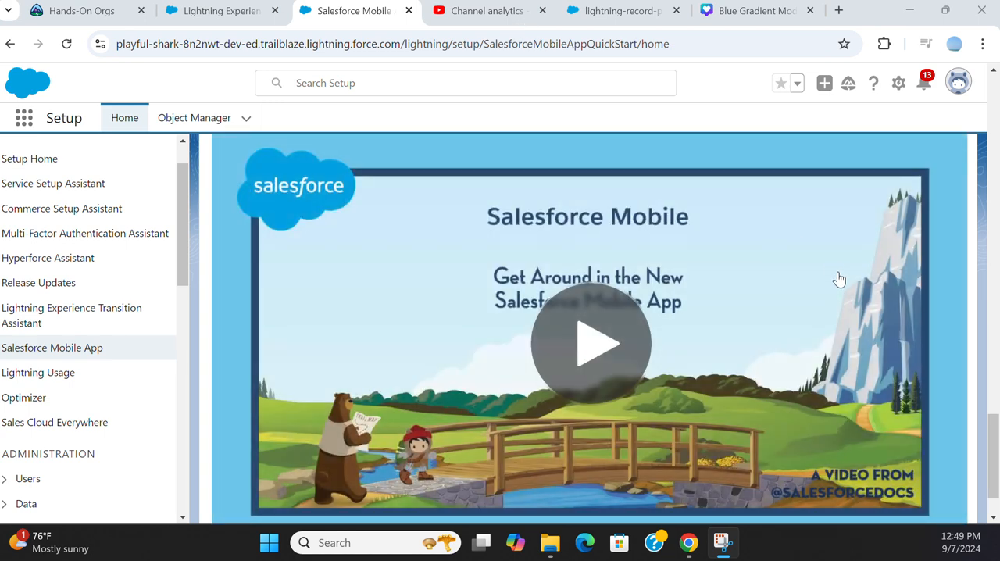
scroll(down, 3)
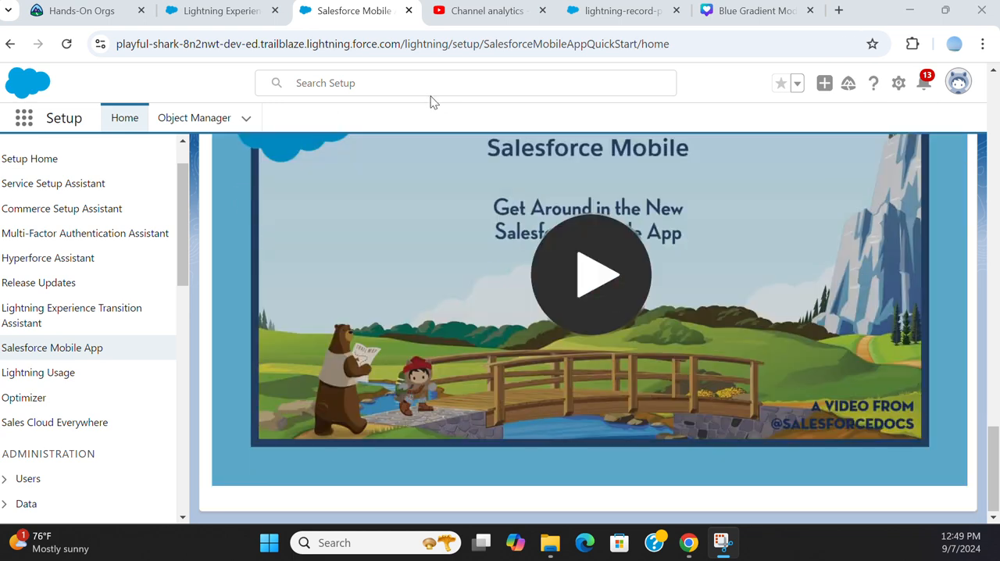